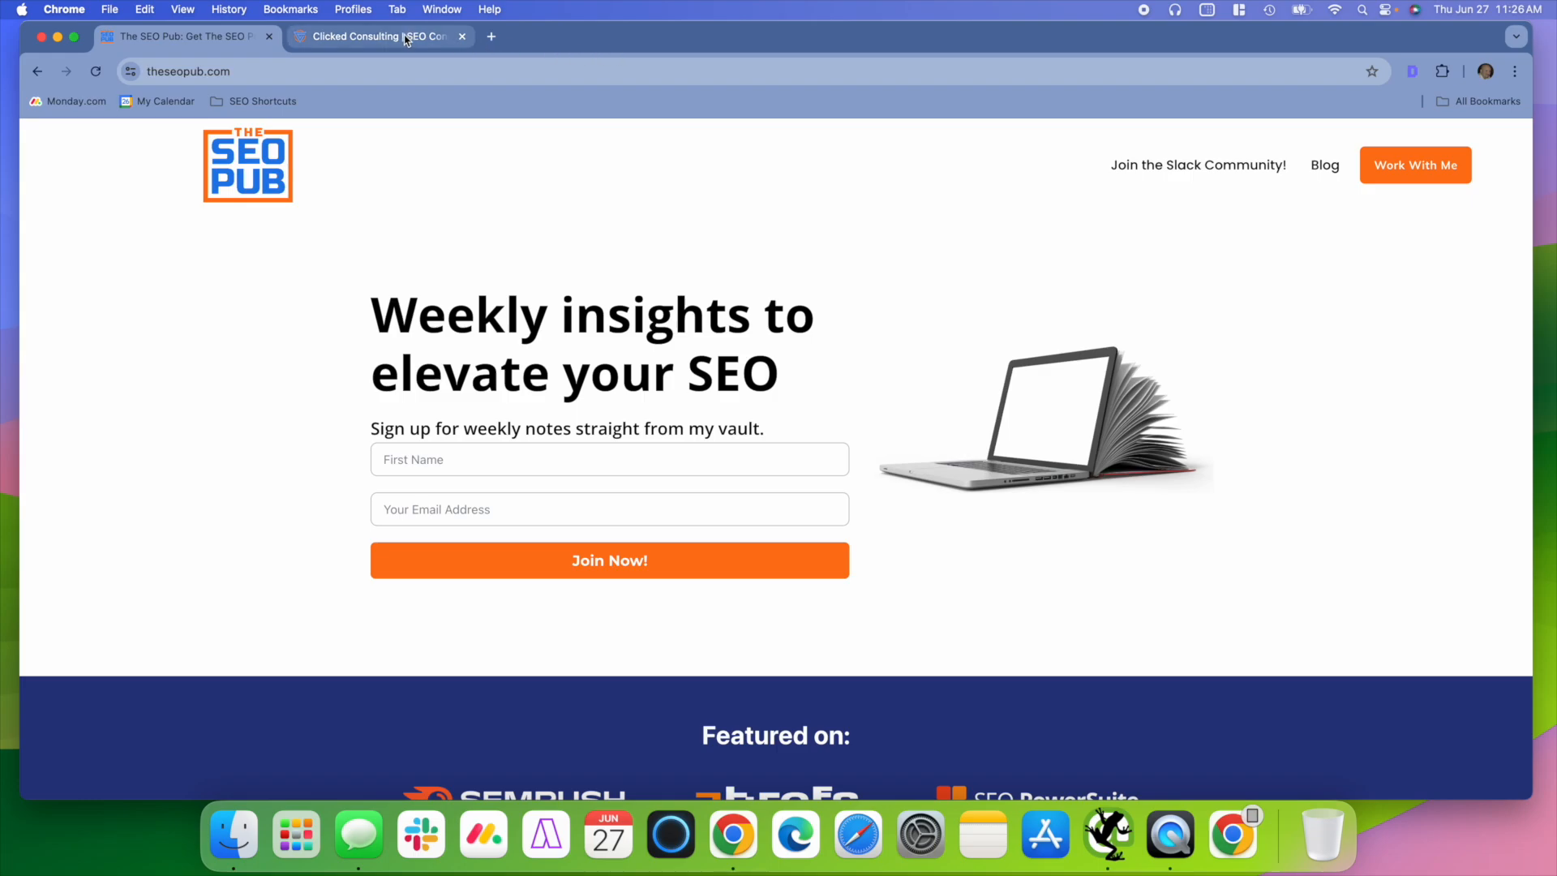
# Switch to the Clicked Consulting tab to see its desktop homepage
pyautogui.click(377, 36)
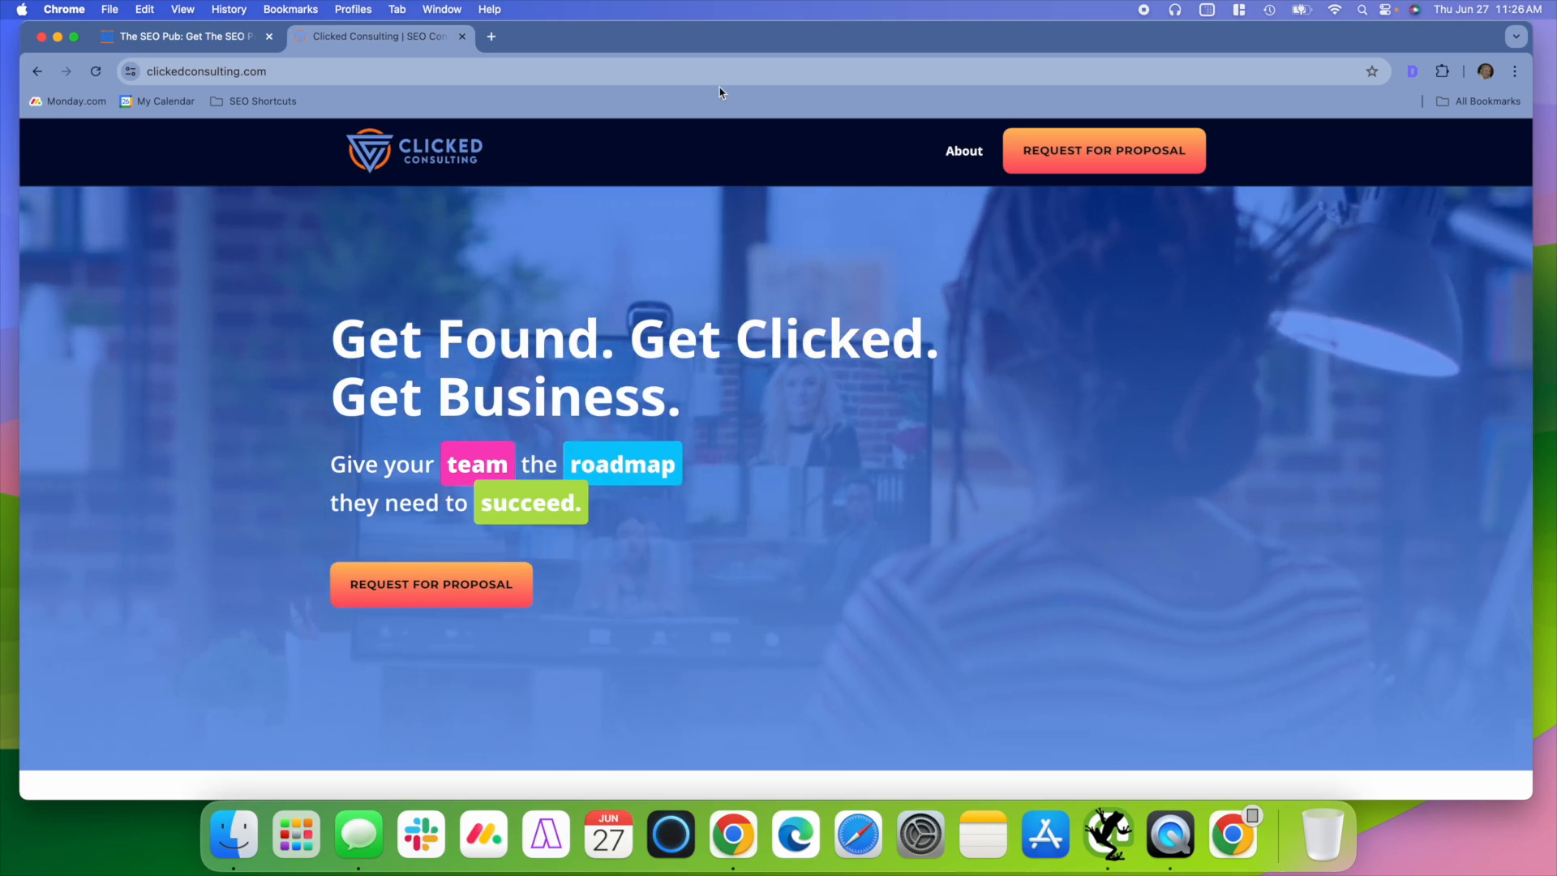
pyautogui.moveTo(1015, 169)
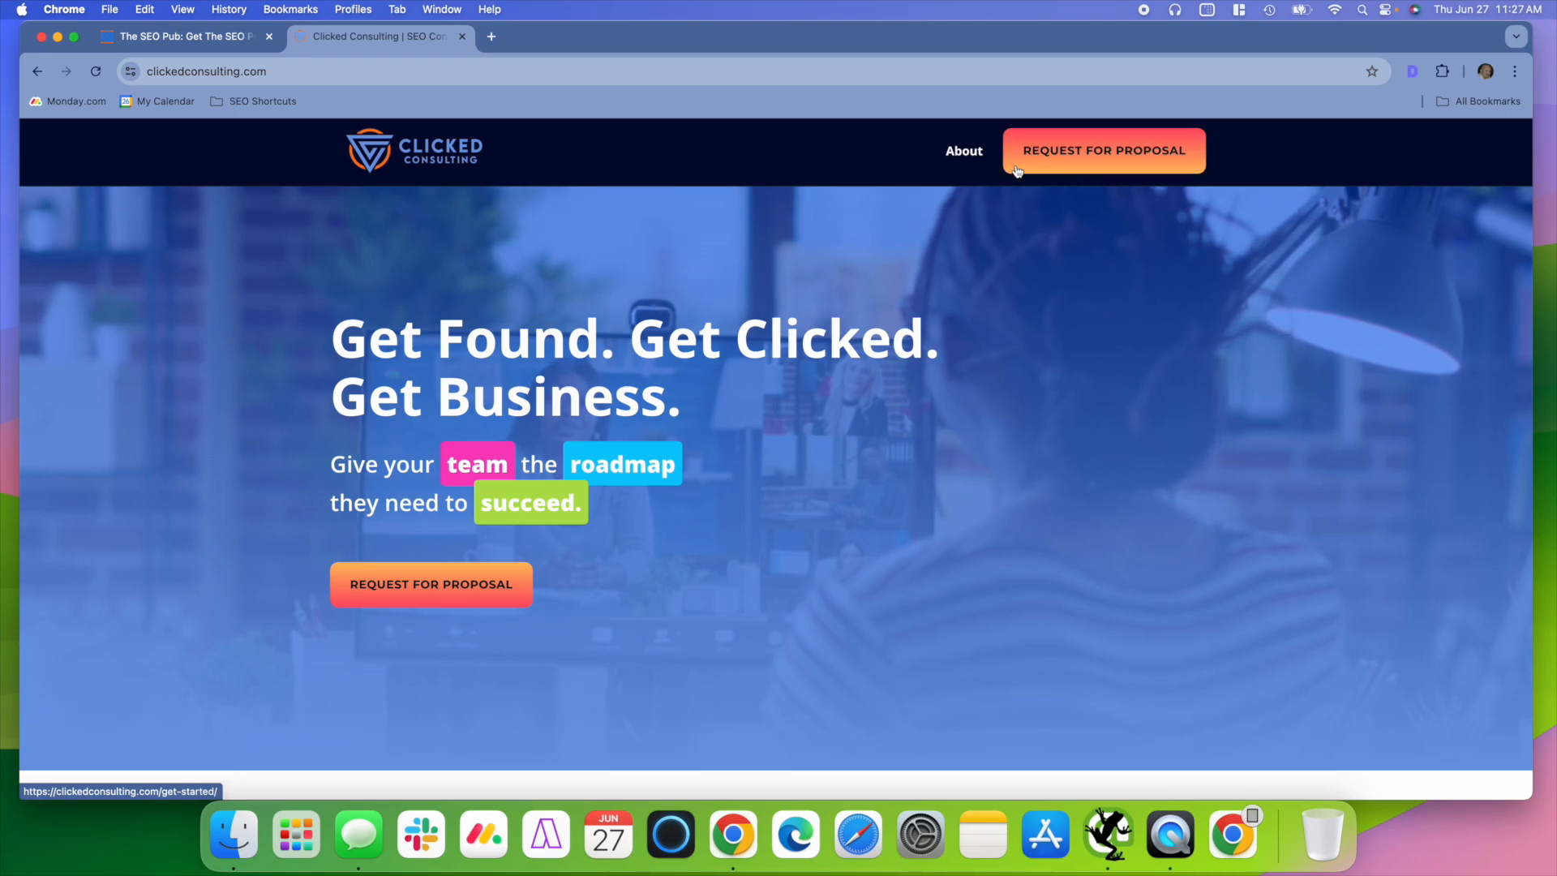
# Switch back to the first tab showing theseopub.com
pyautogui.click(187, 36)
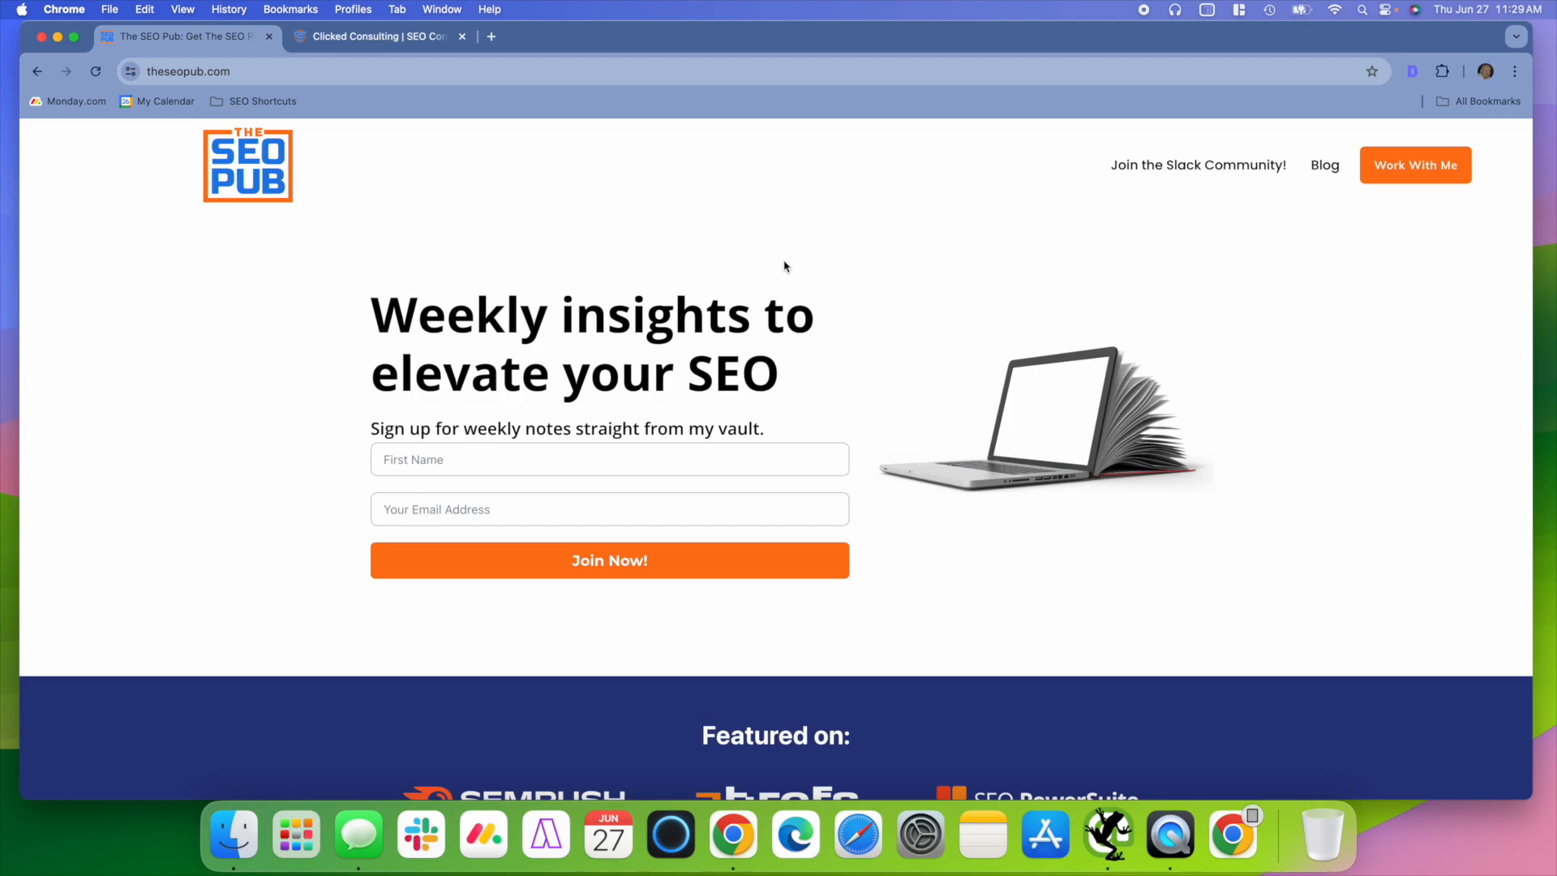
# Open DevTools on The SEO Pub page using the right-click Inspect option
pyautogui.rightClick(785, 266)
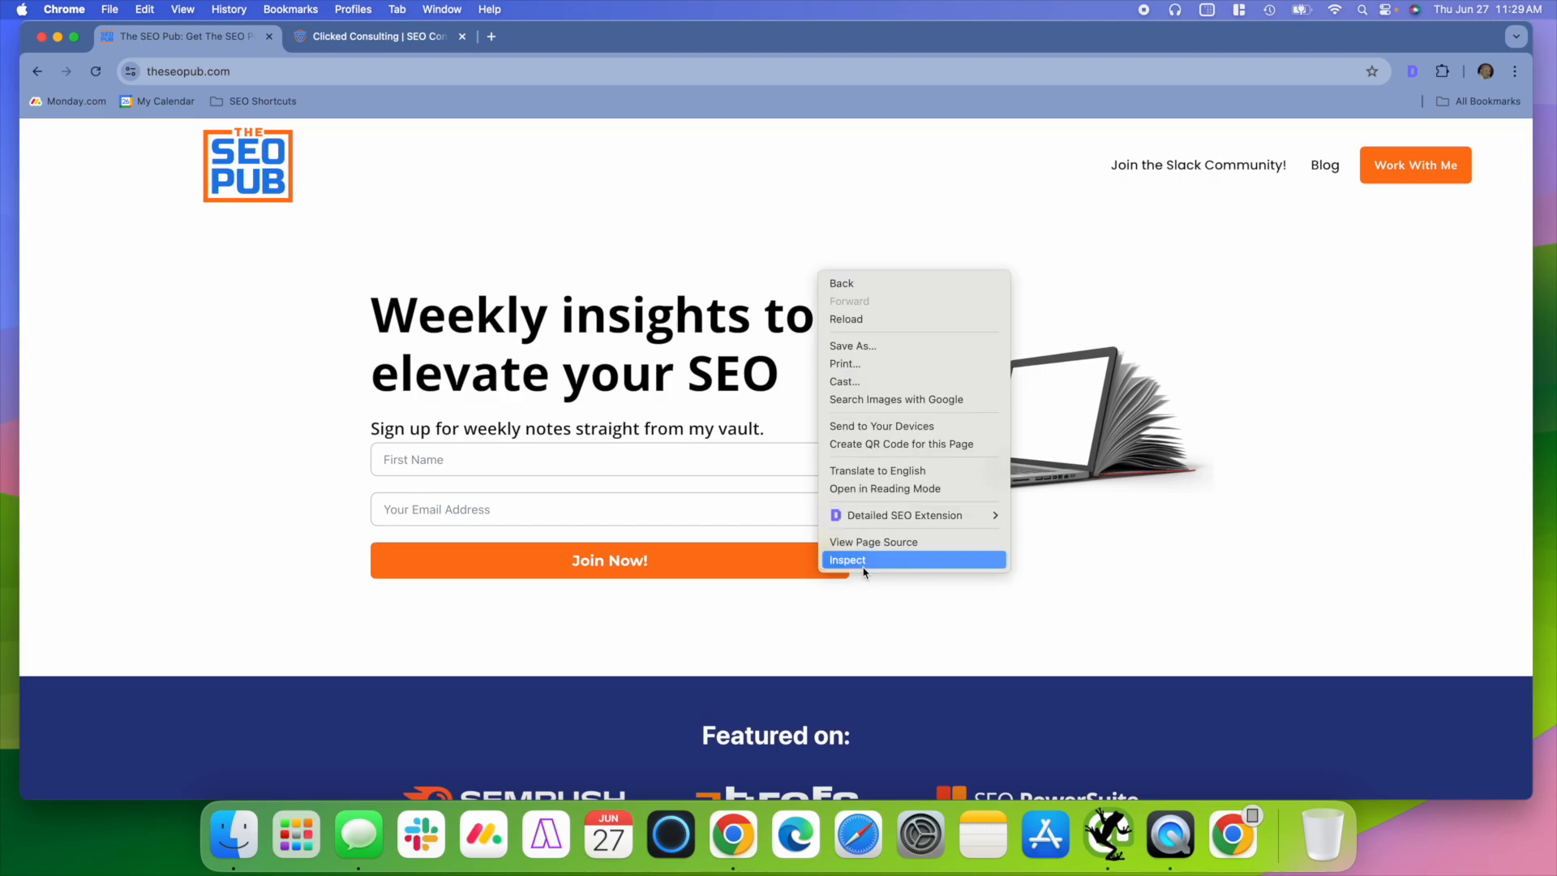
pyautogui.click(848, 559)
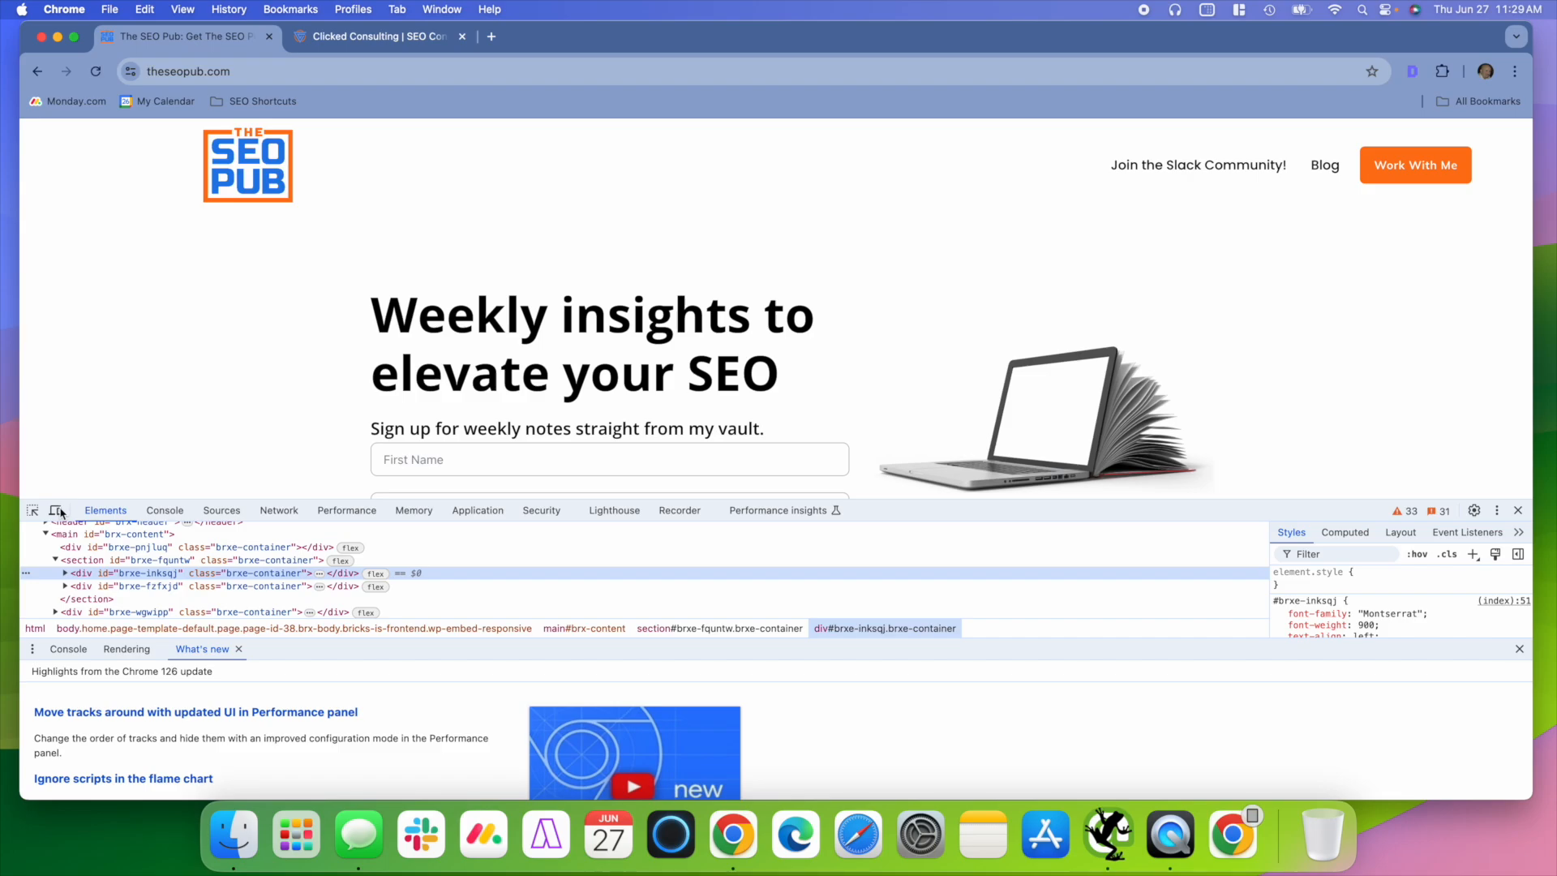
pyautogui.moveTo(57, 510)
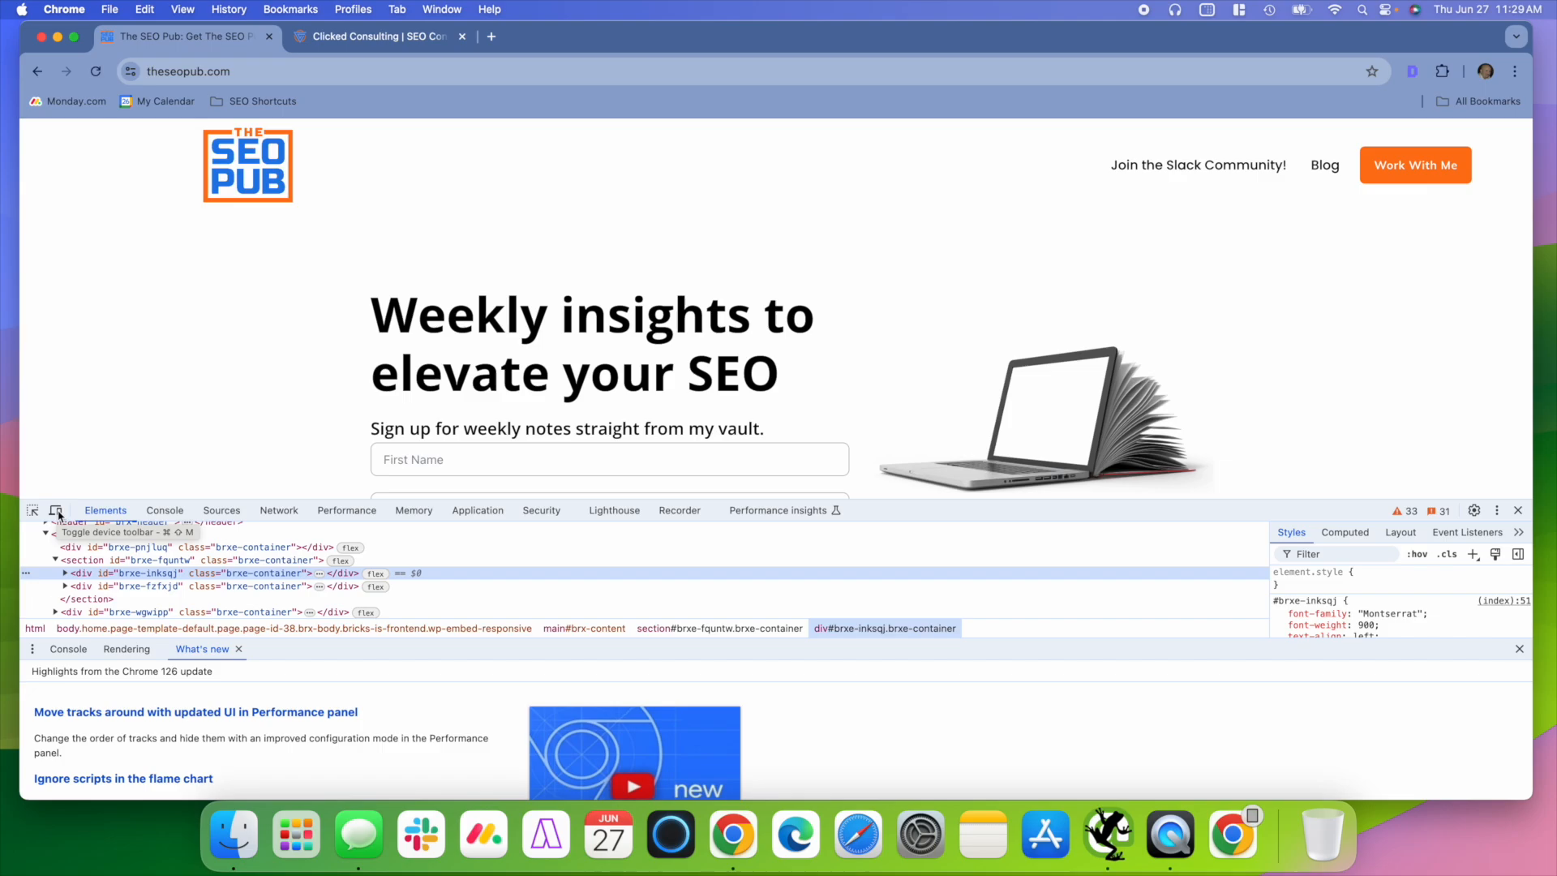
pyautogui.click(54, 510)
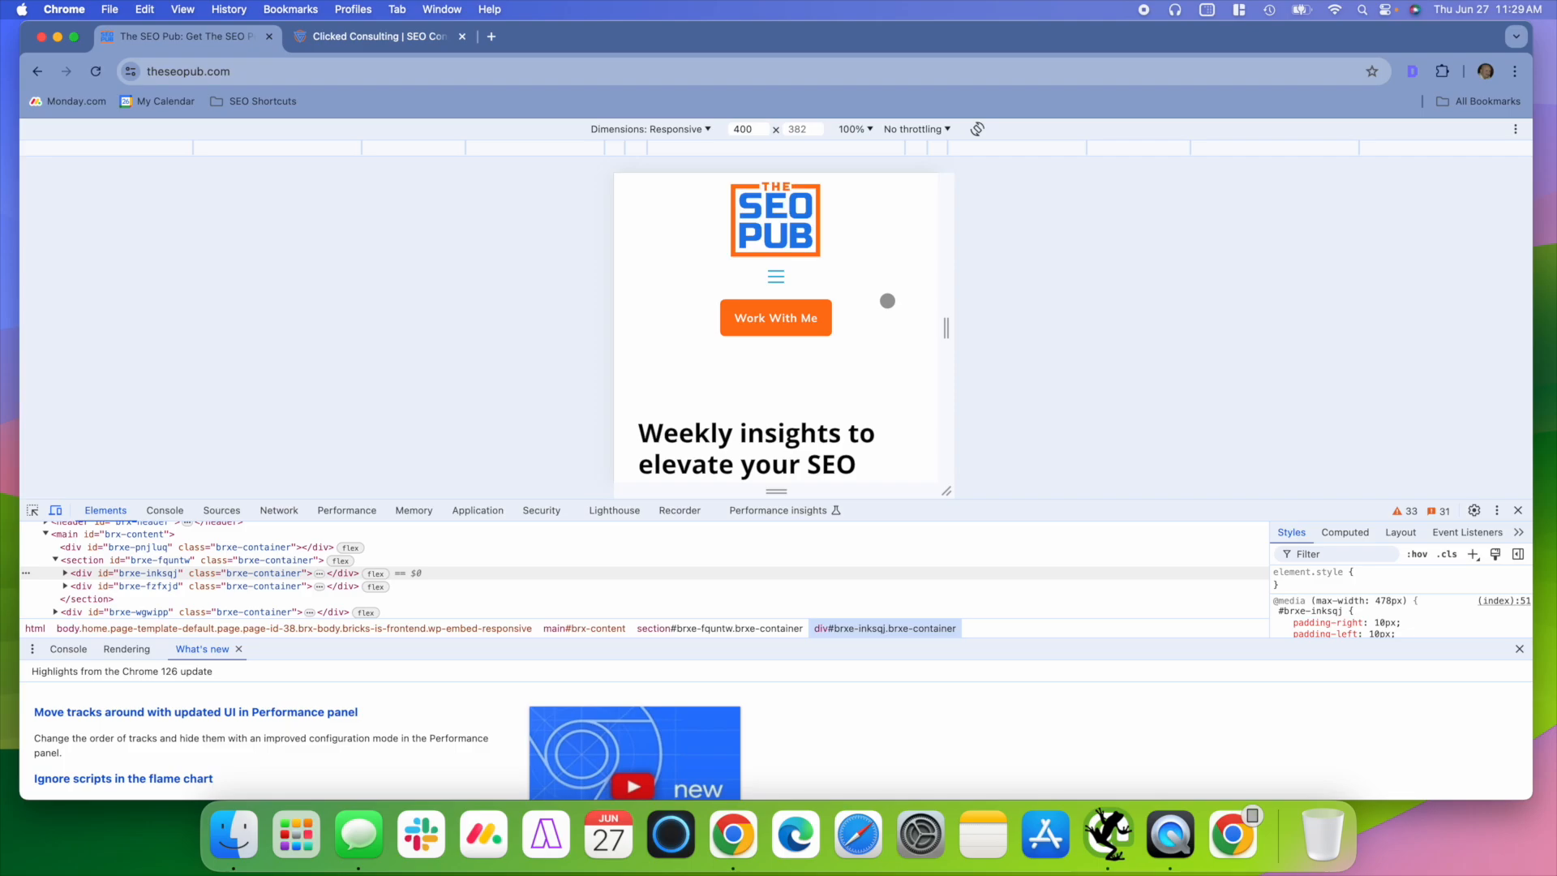
pyautogui.scroll(-3)
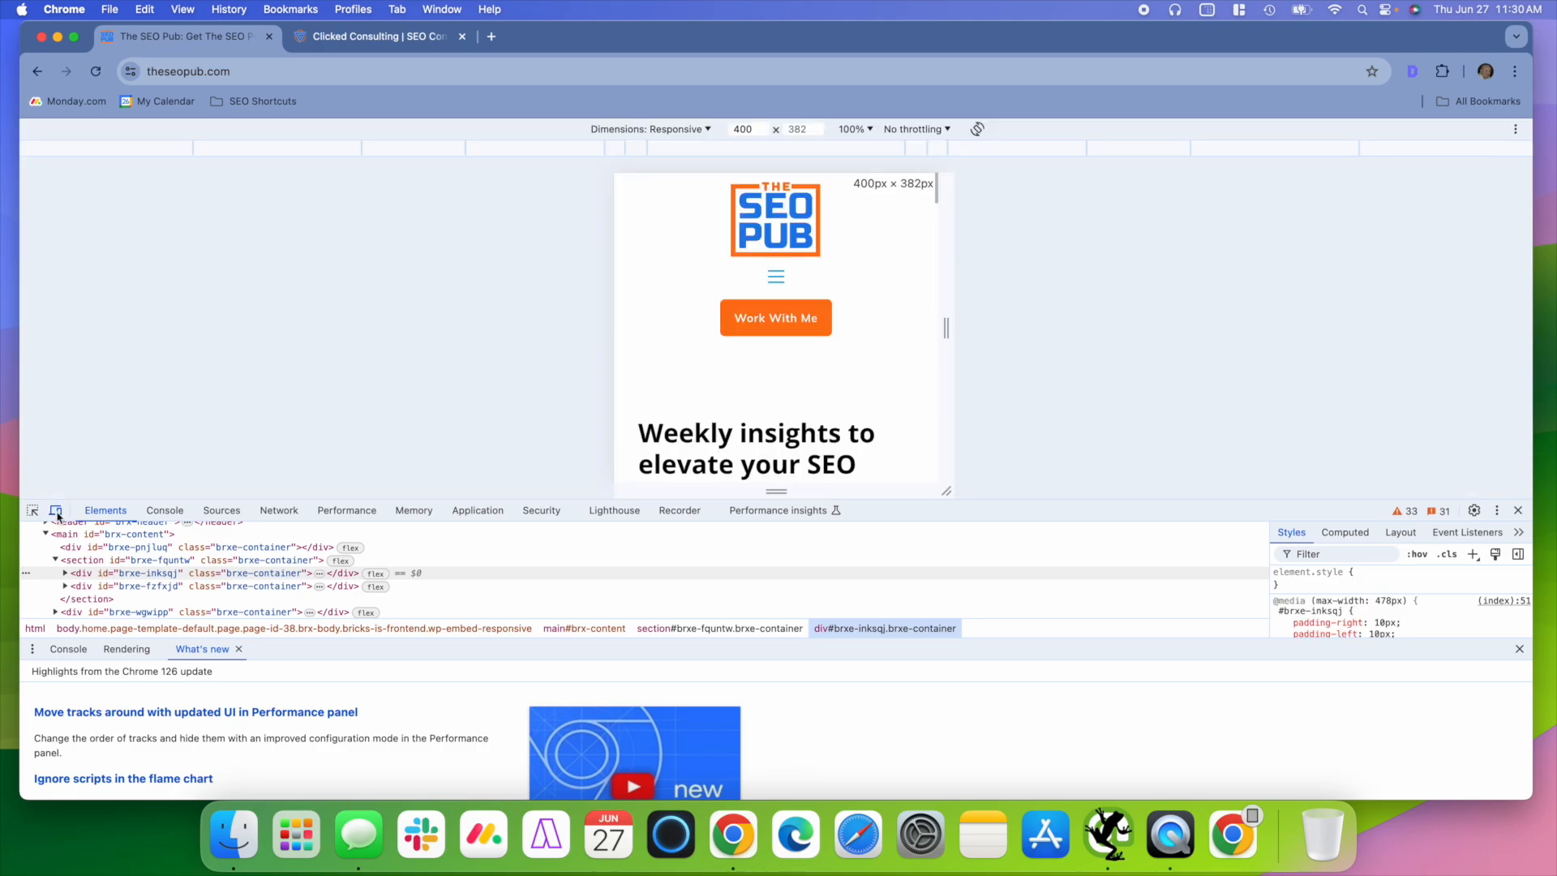
pyautogui.click(56, 511)
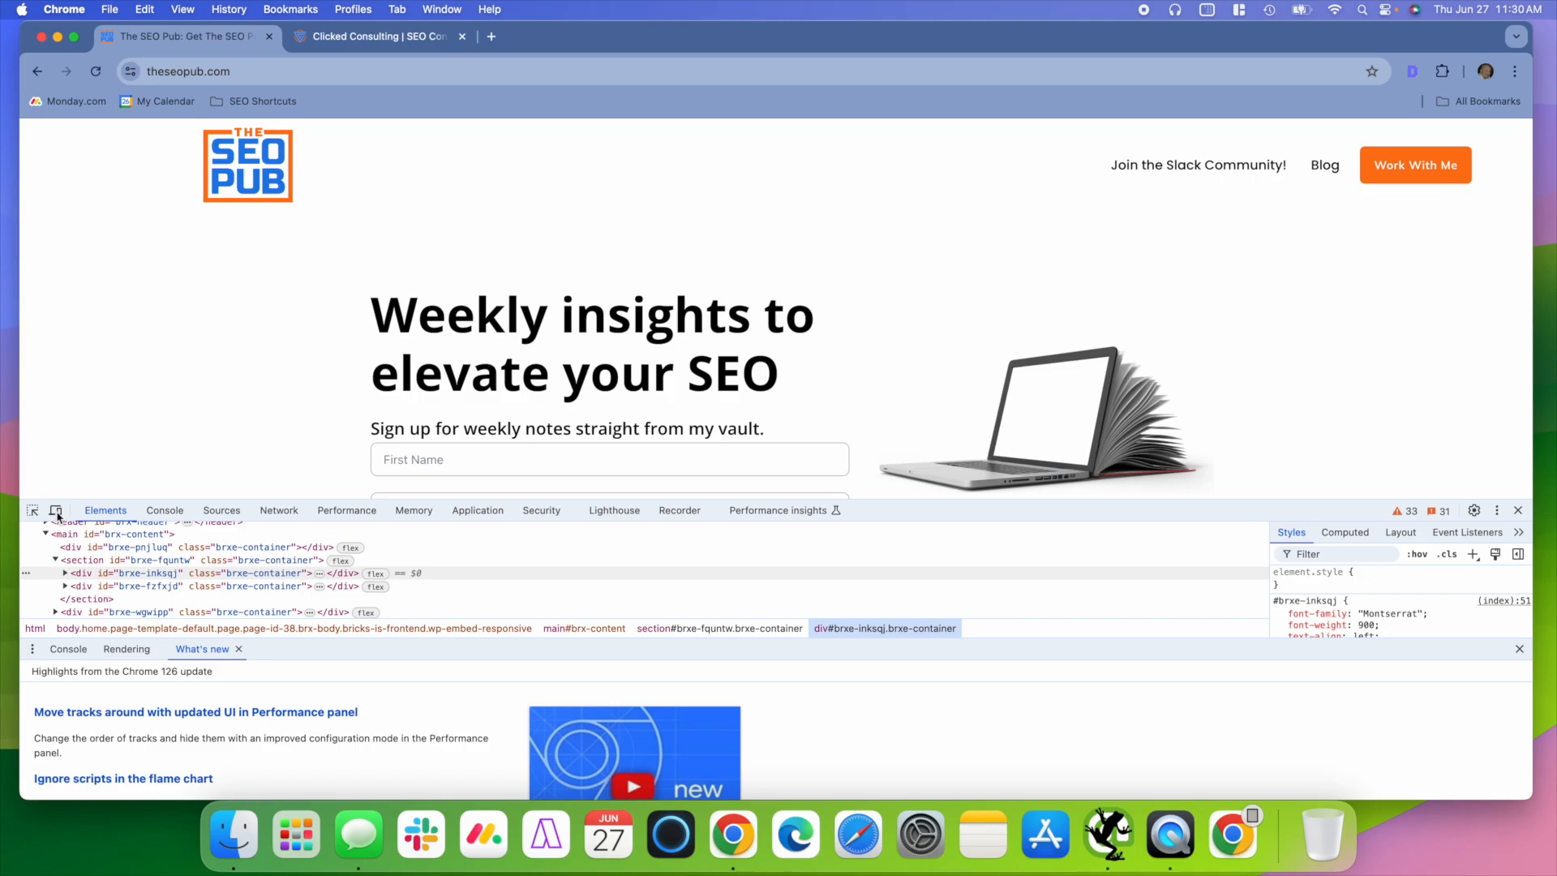
pyautogui.moveTo(744, 259)
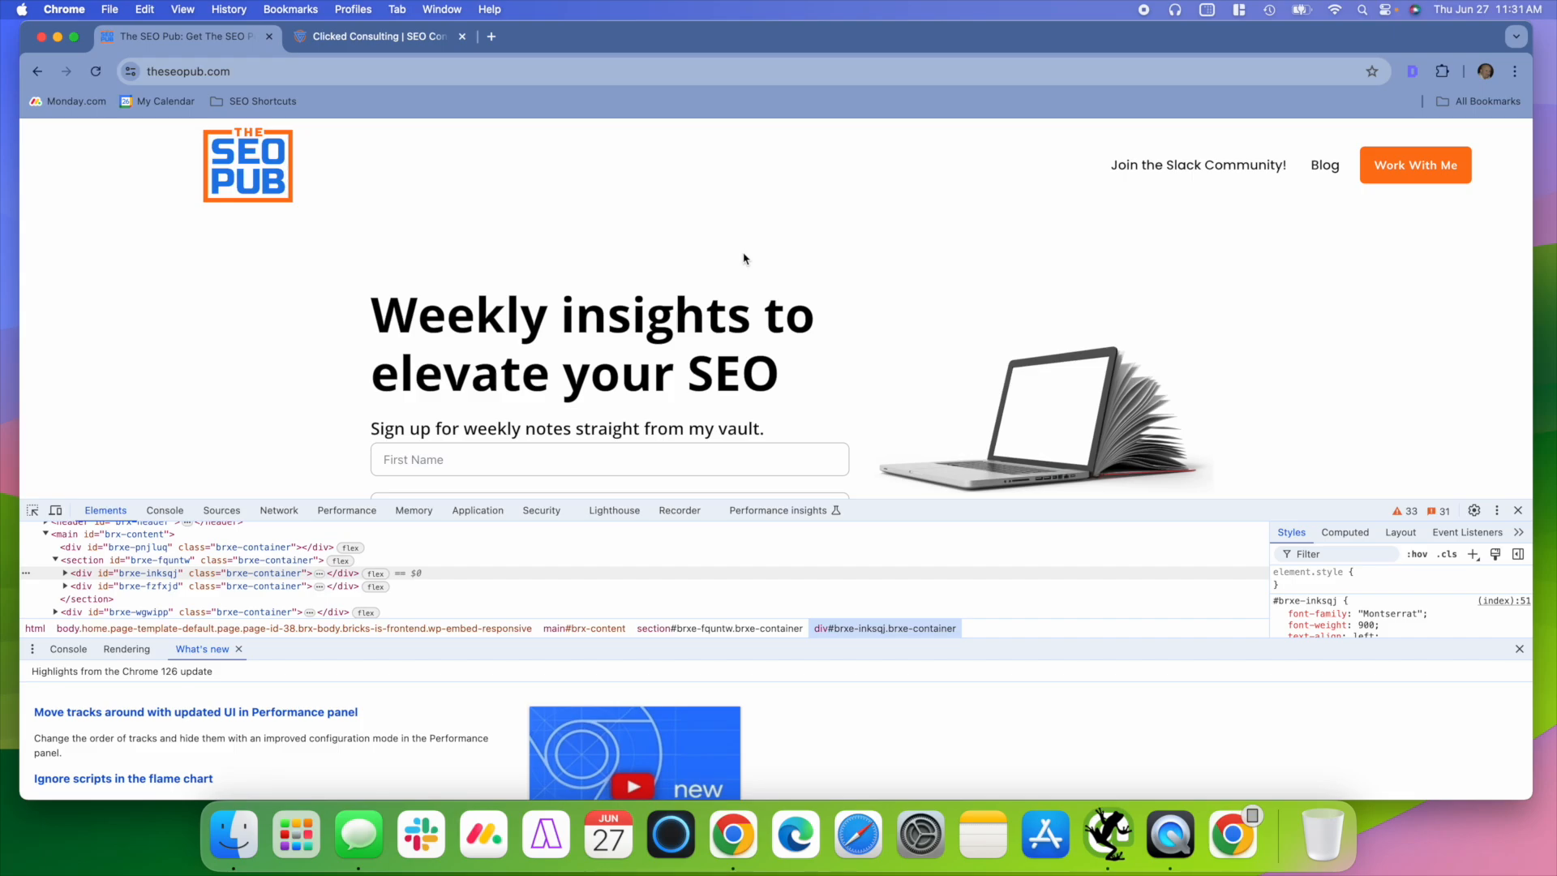
pyautogui.moveTo(778, 214)
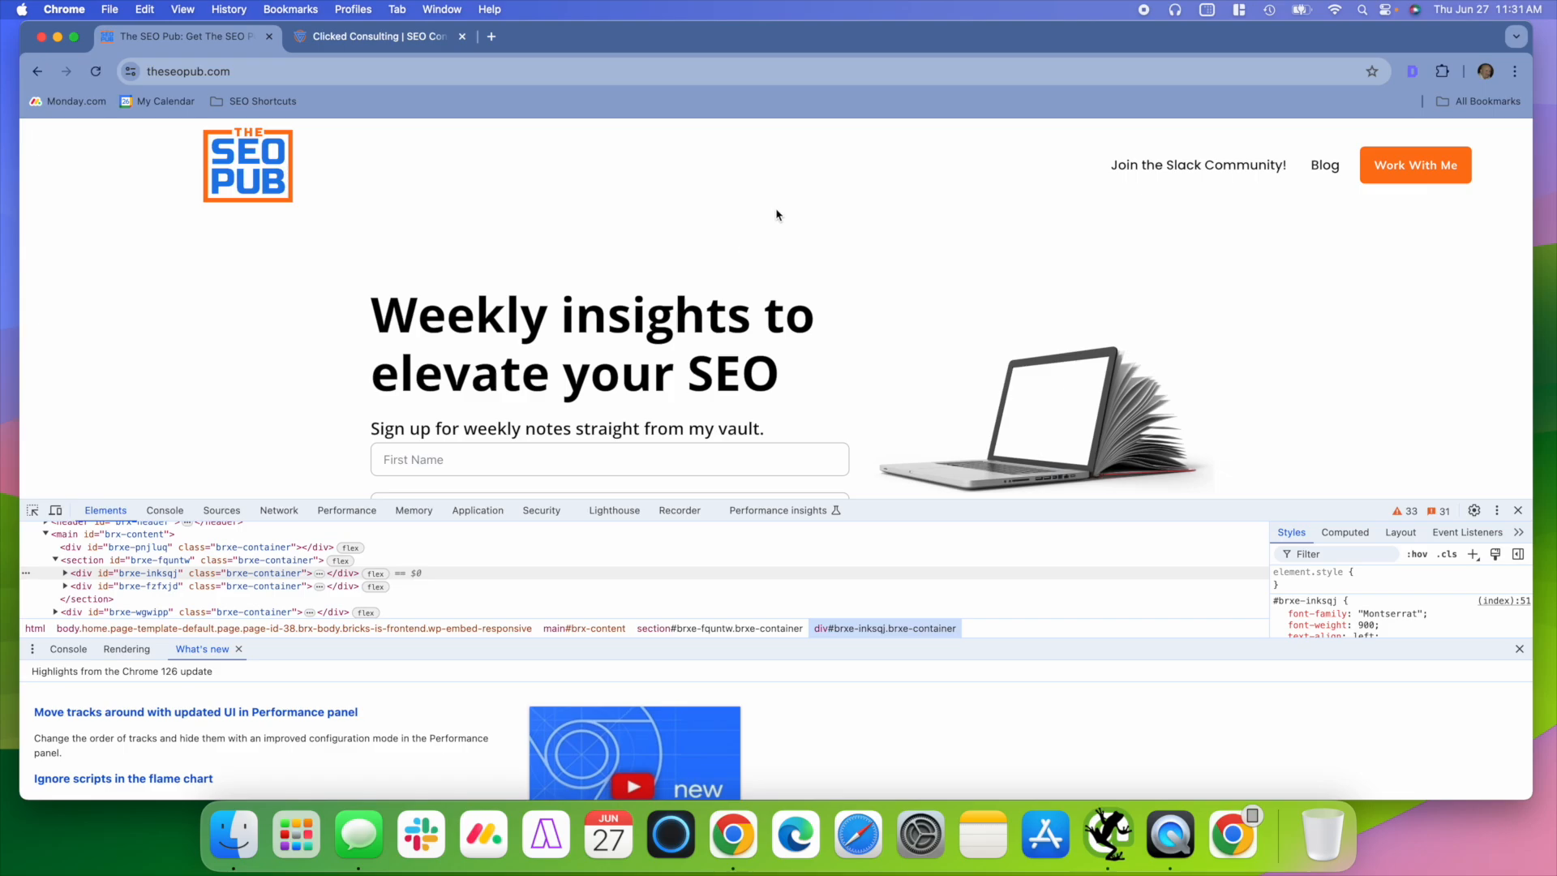
pyautogui.scroll(-3)
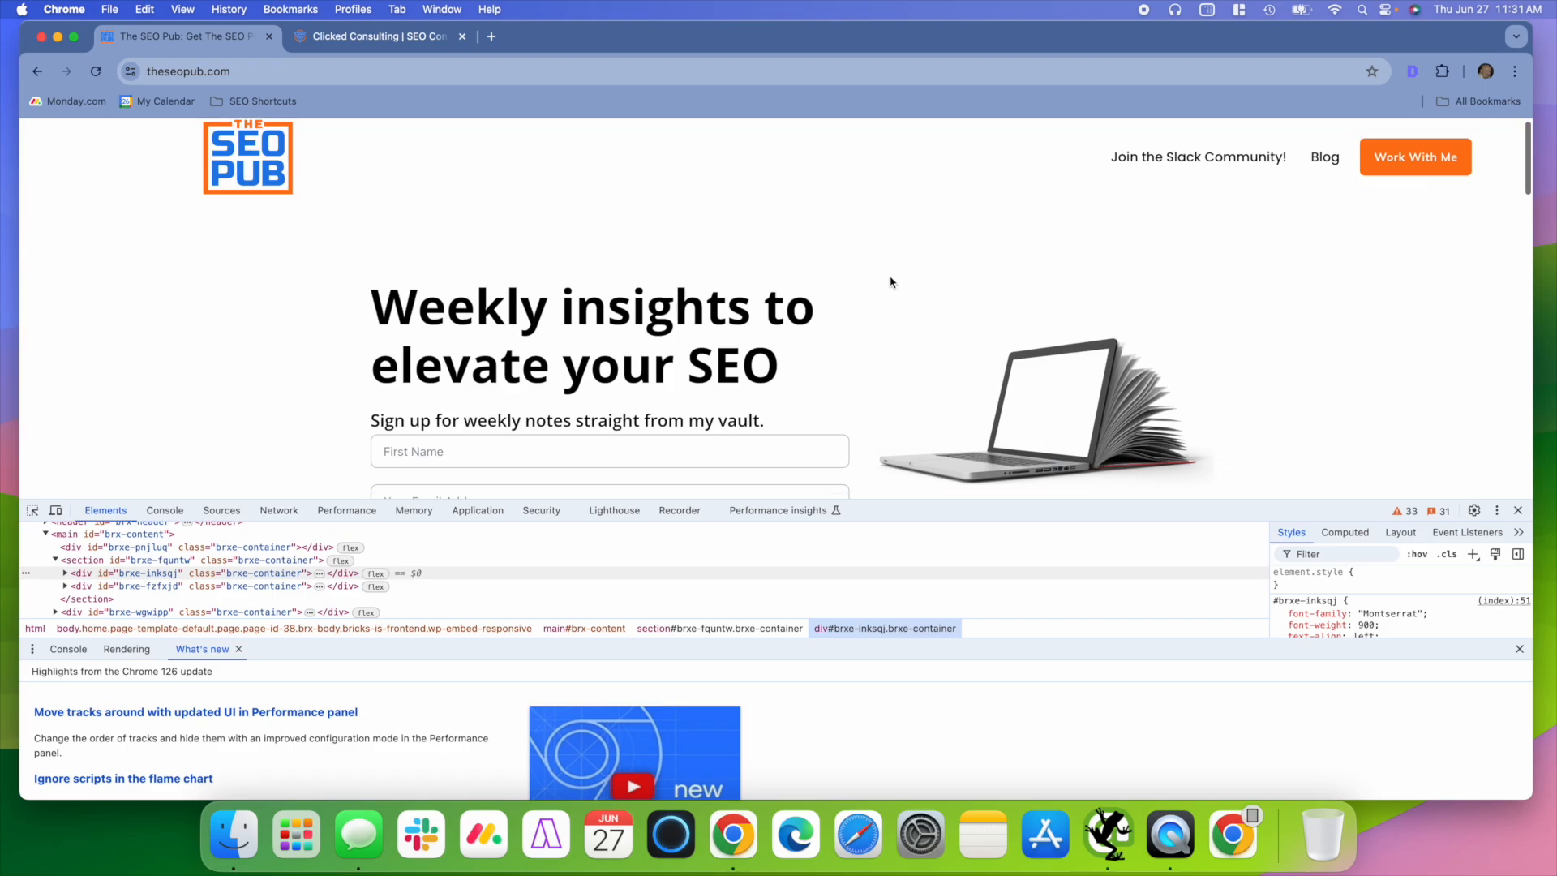
pyautogui.scroll(-3)
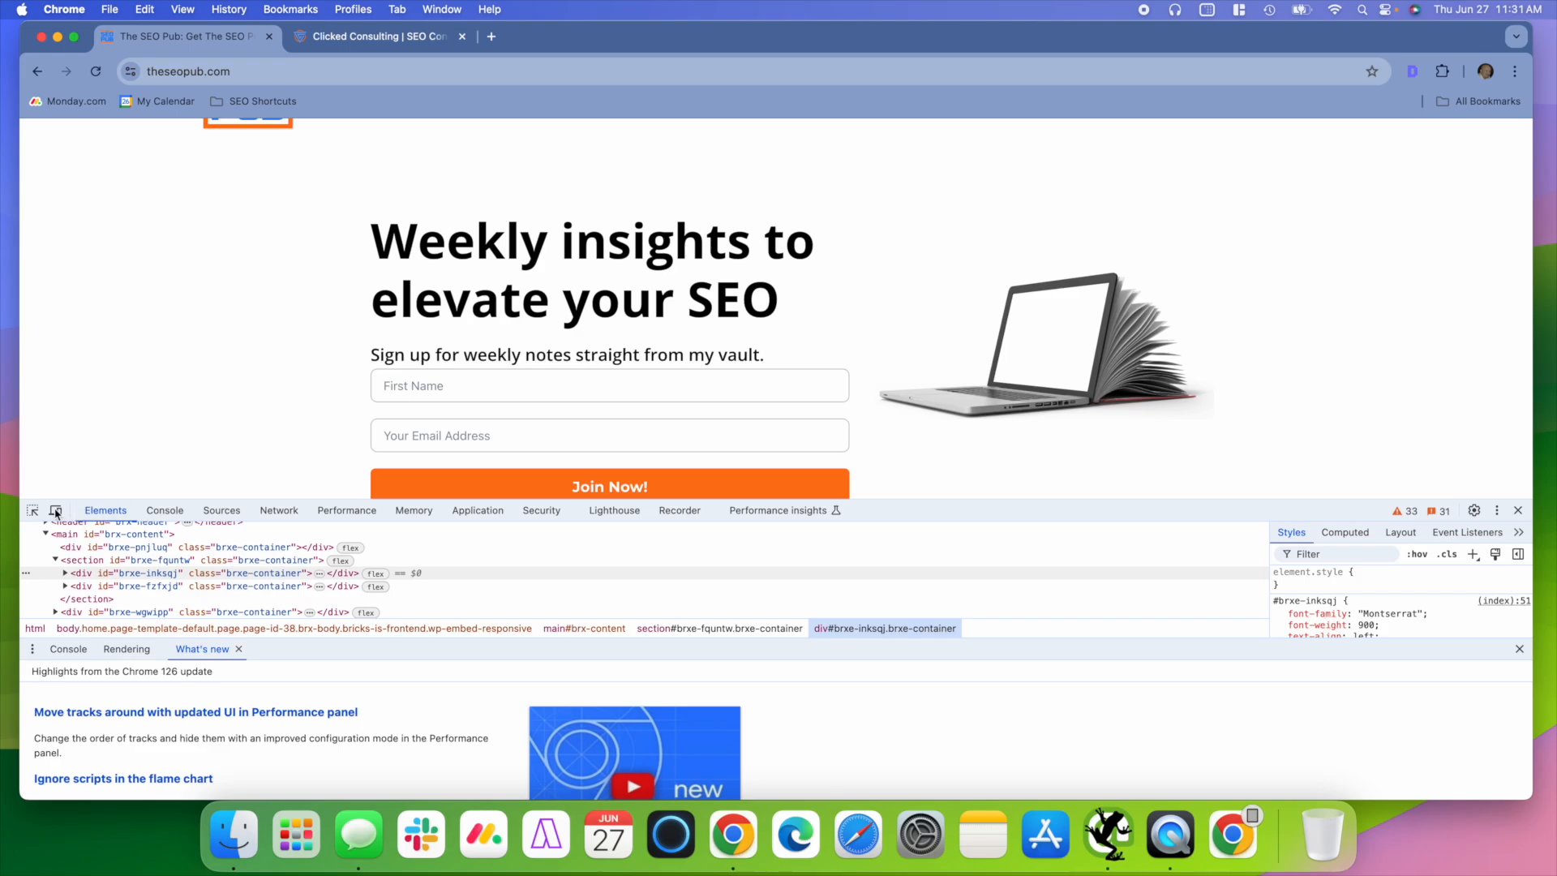
# Enable device emulation and scroll through The SEO Pub's 400×382 mobile layout
pyautogui.click(56, 510)
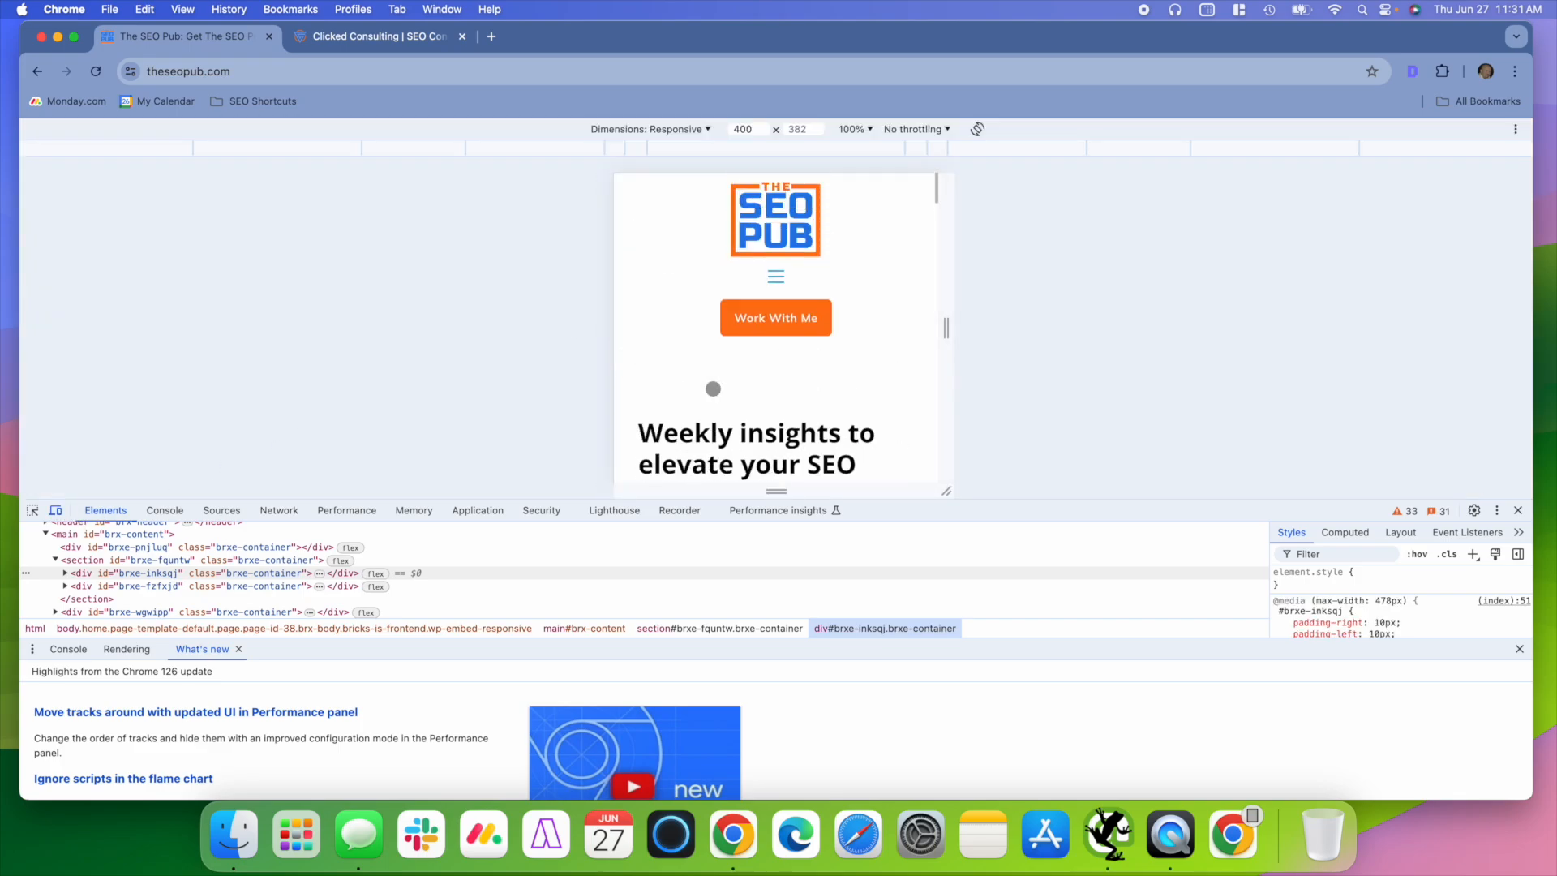
pyautogui.scroll(-3)
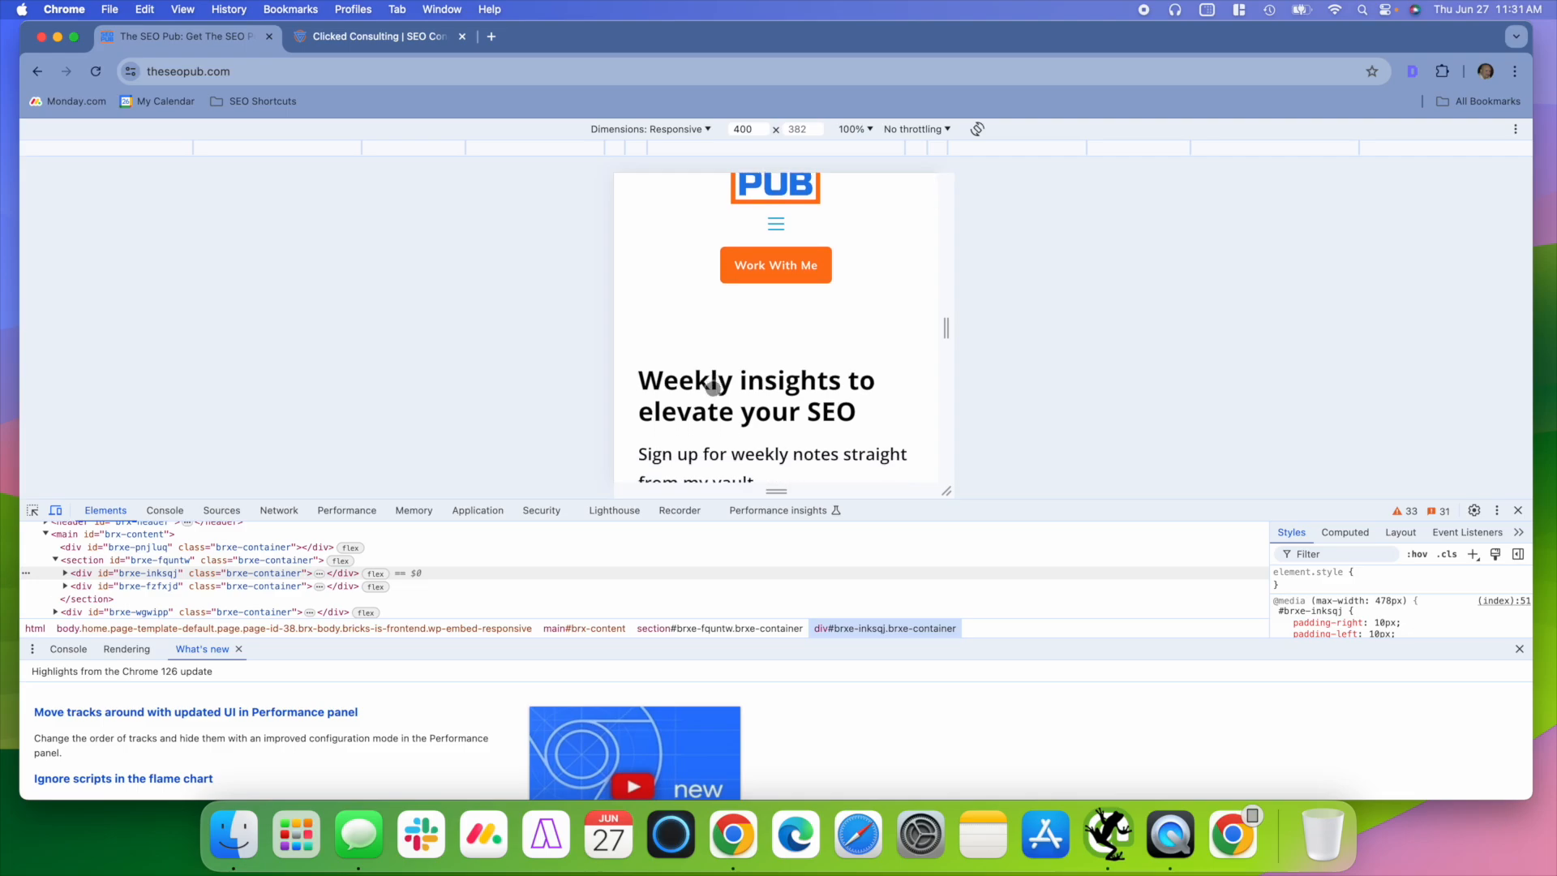
pyautogui.scroll(-3)
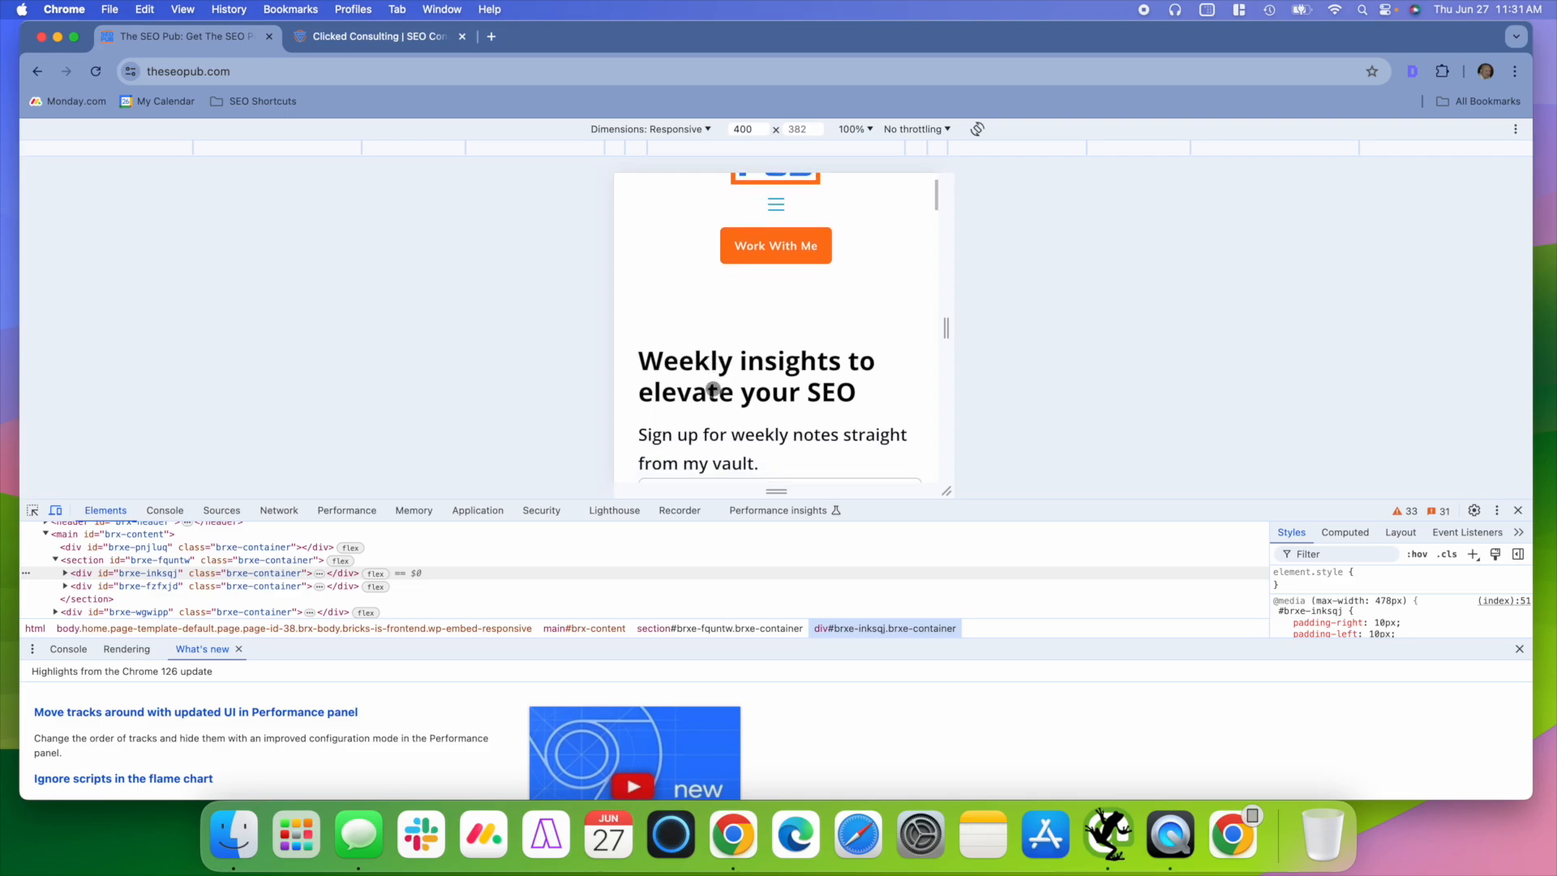
pyautogui.scroll(-3)
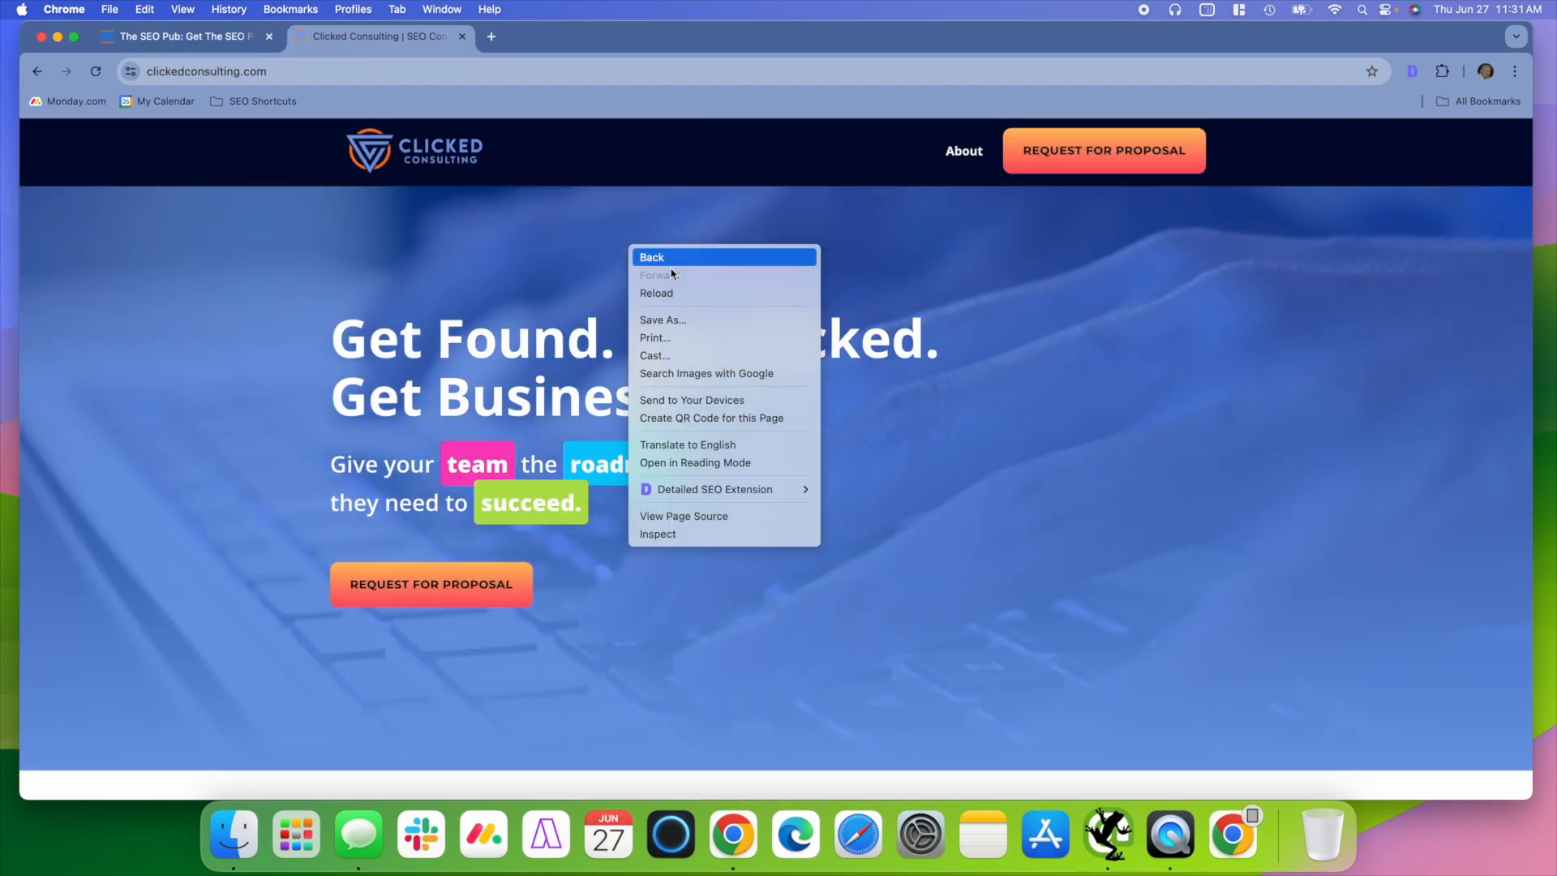
# Inspect clickedconsulting.com and scroll its 400-pixel mobile layout
pyautogui.click(657, 534)
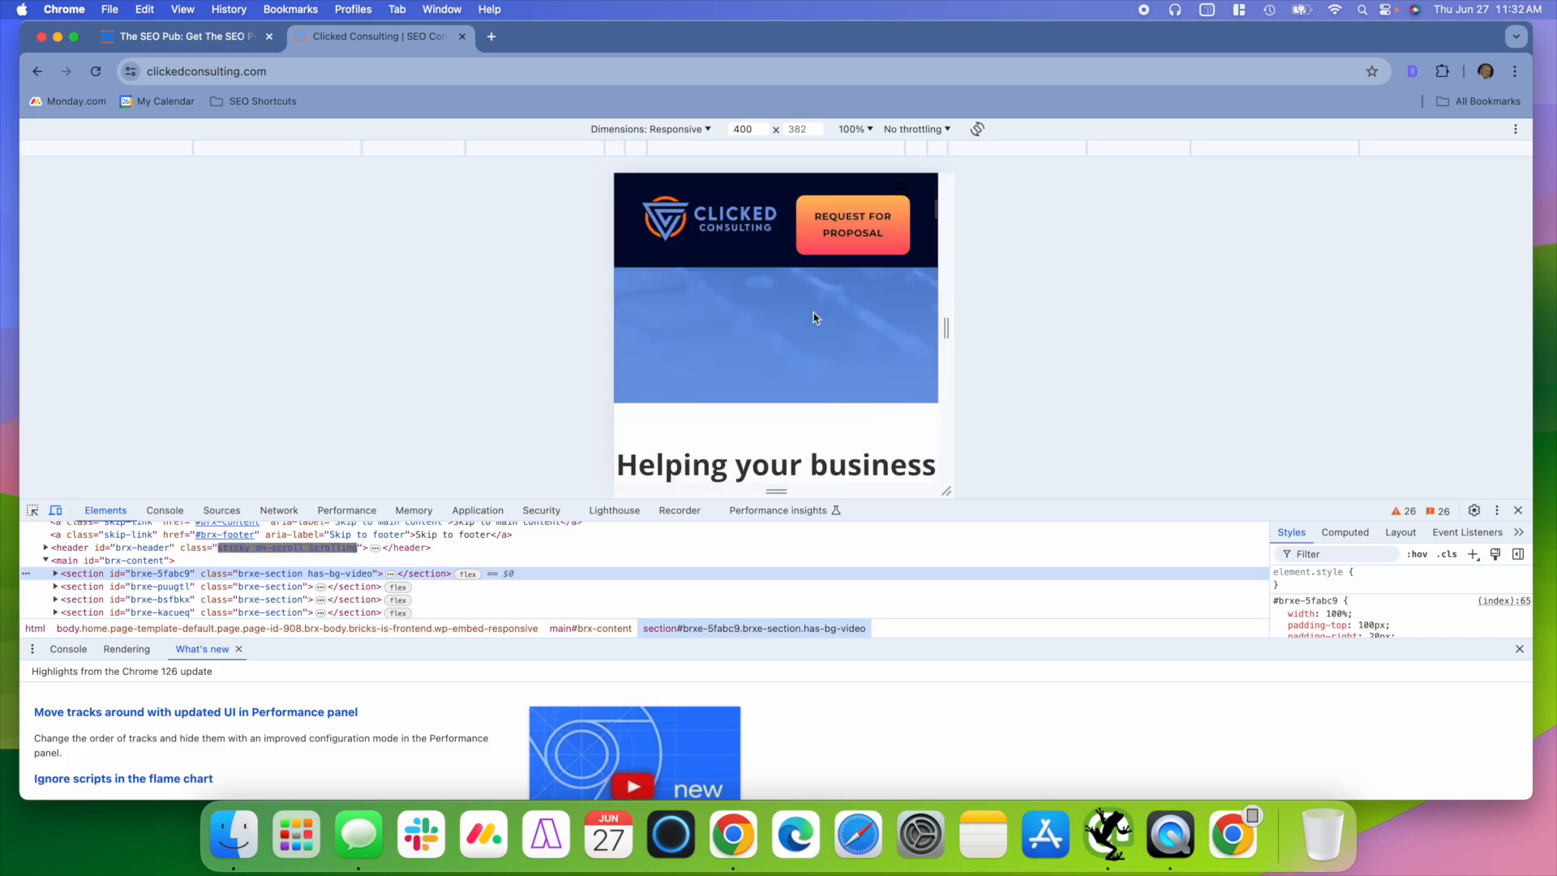
pyautogui.scroll(-3)
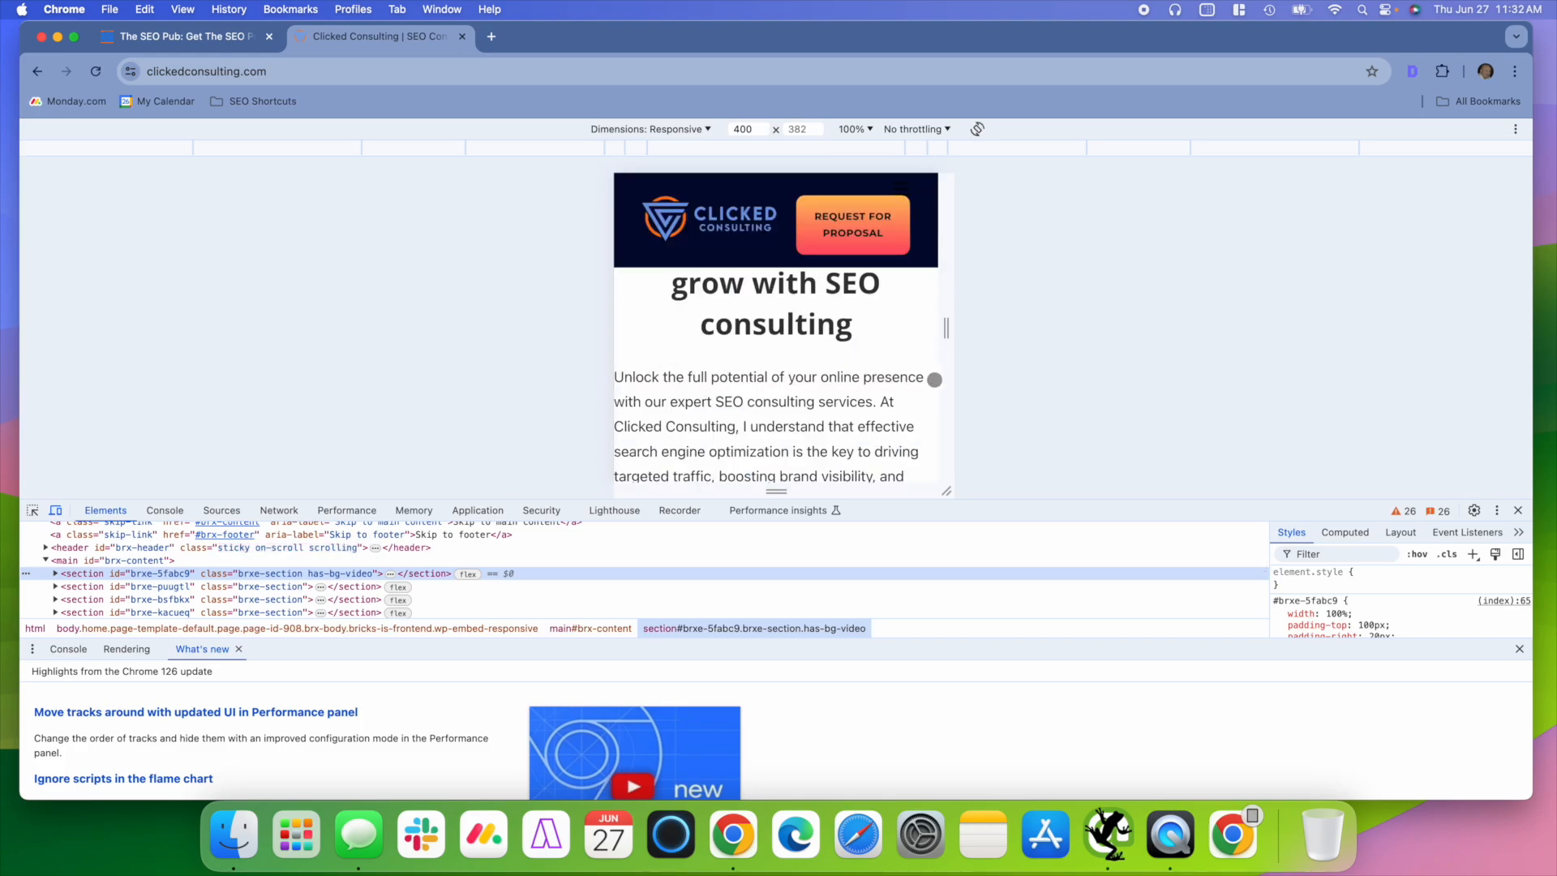
pyautogui.scroll(-3)
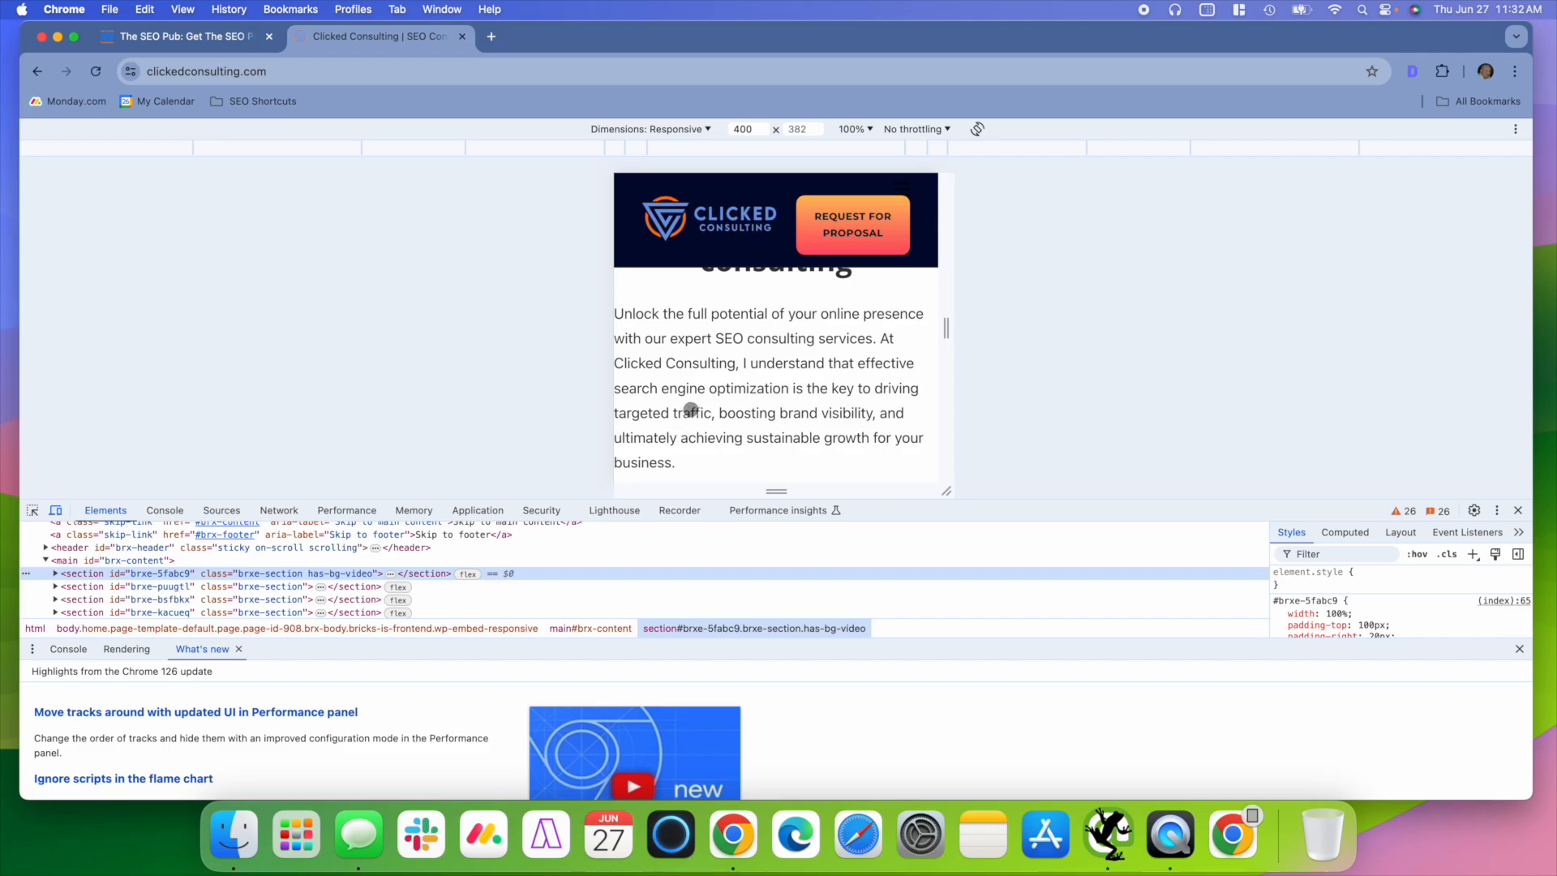
pyautogui.moveTo(707, 404)
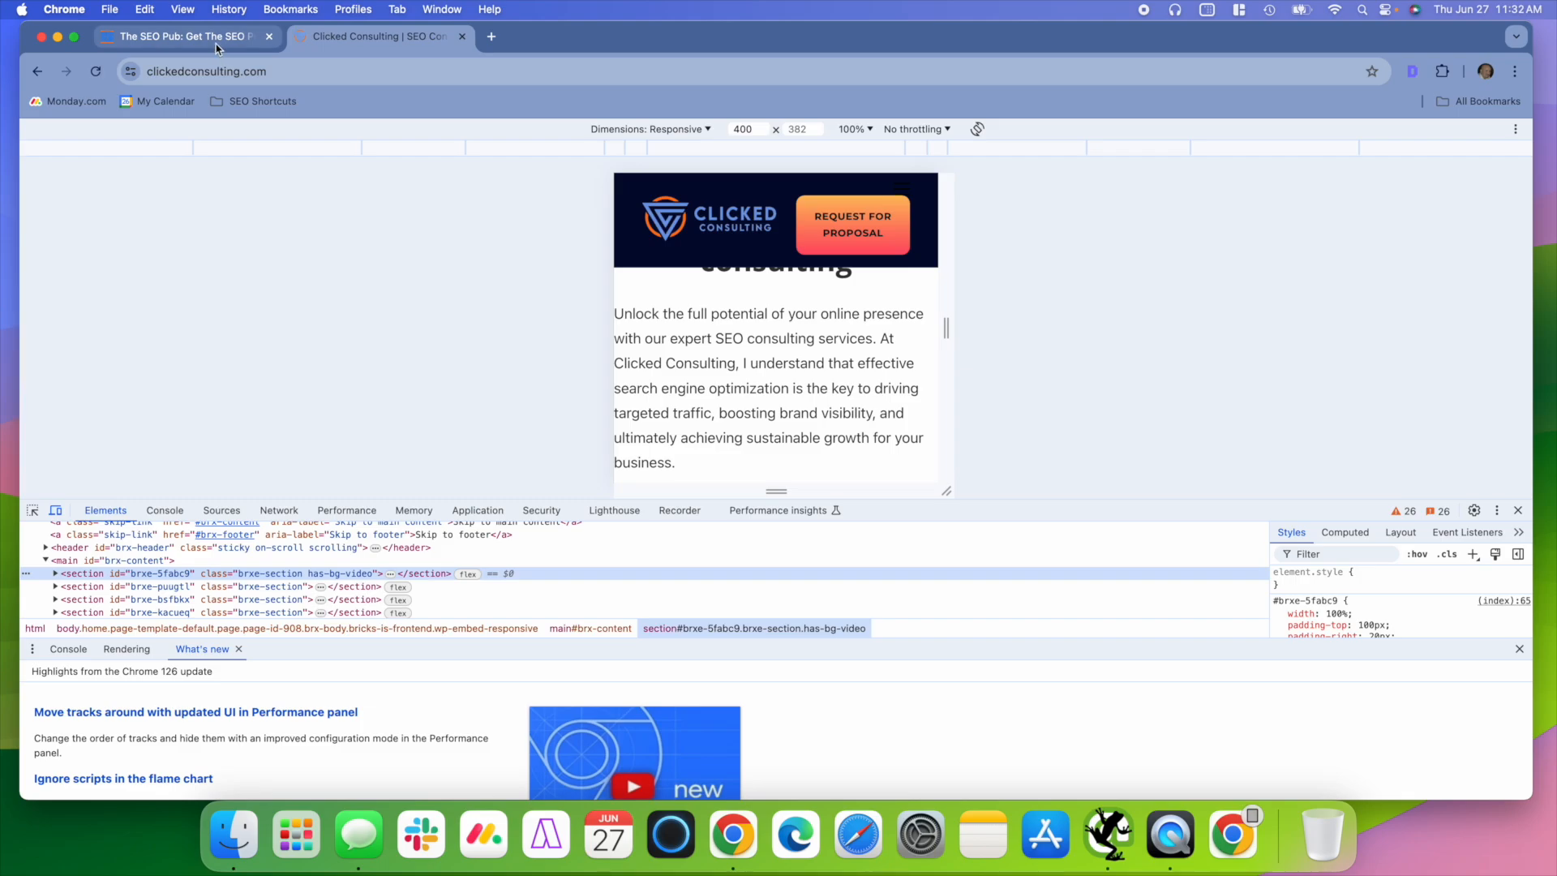
# Return to The SEO Pub tab and scroll down its page
pyautogui.click(186, 37)
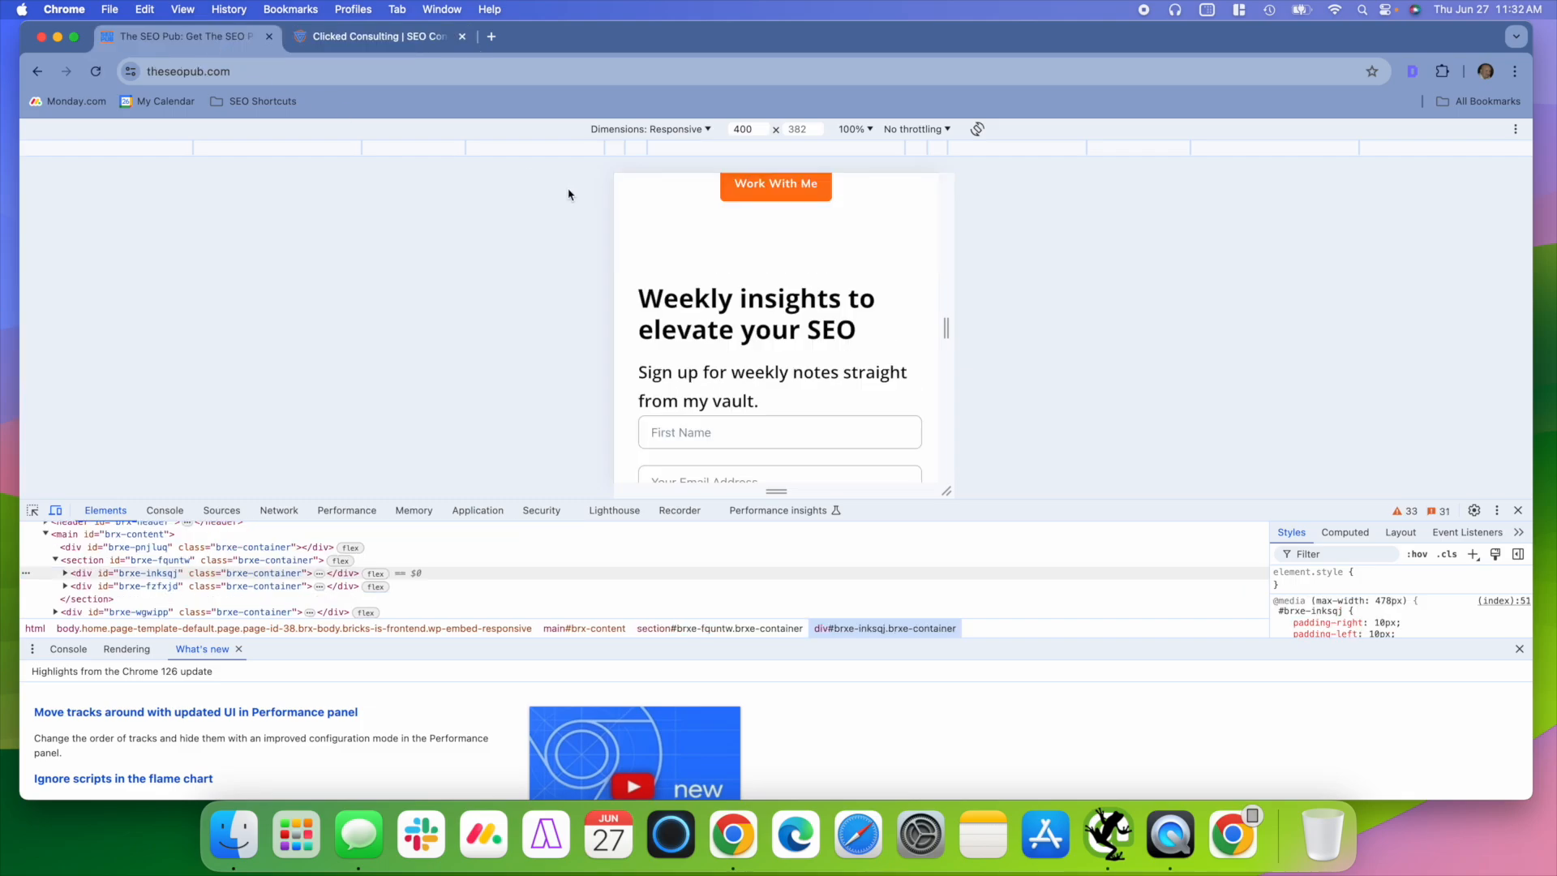
pyautogui.scroll(-3)
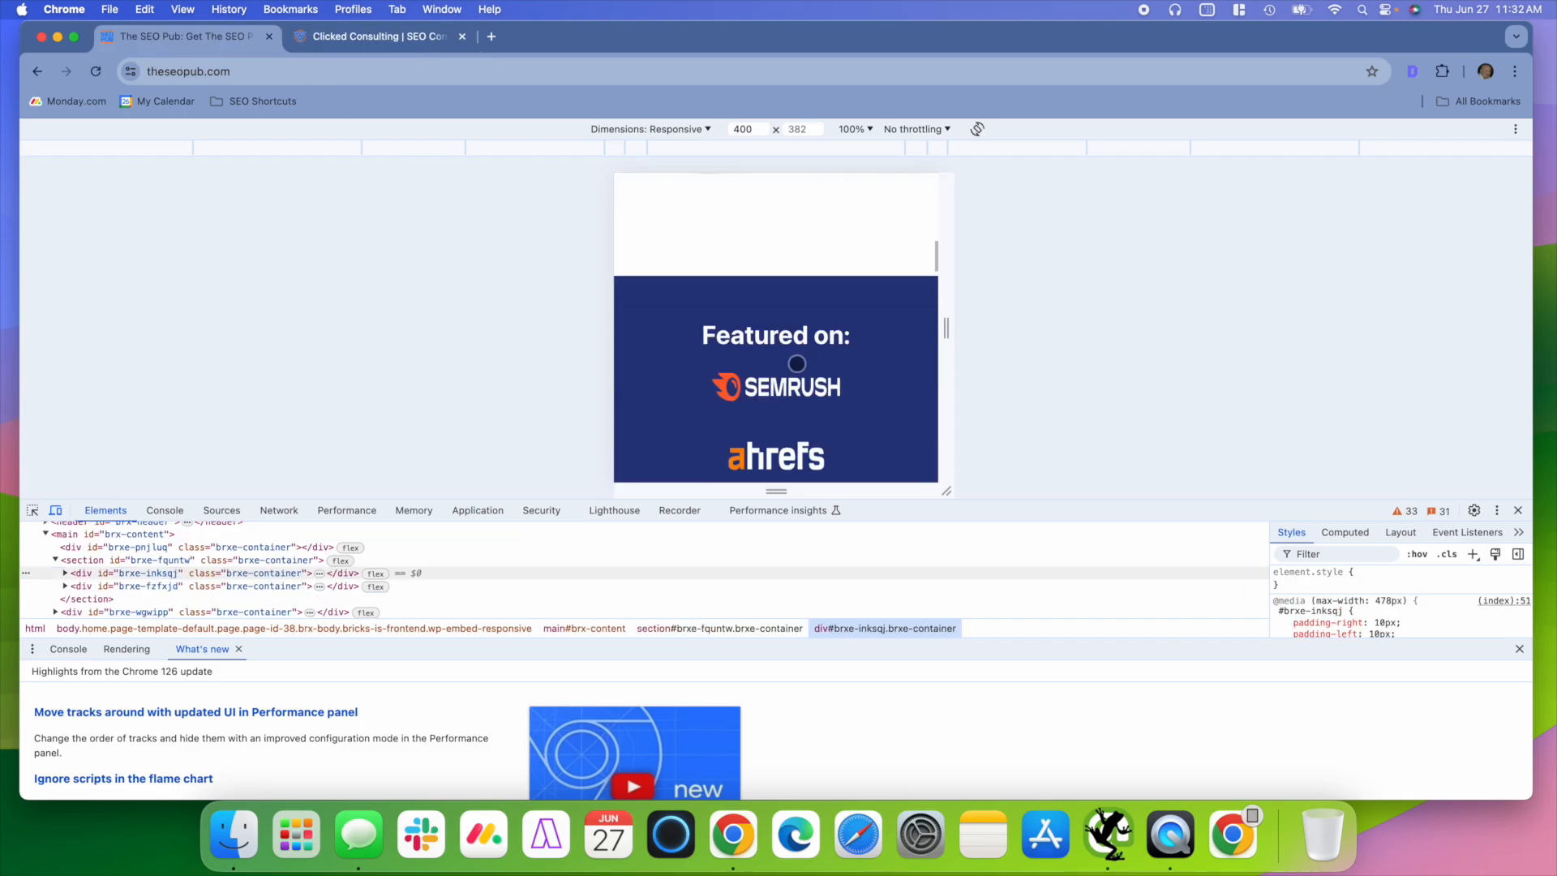
pyautogui.scroll(-3)
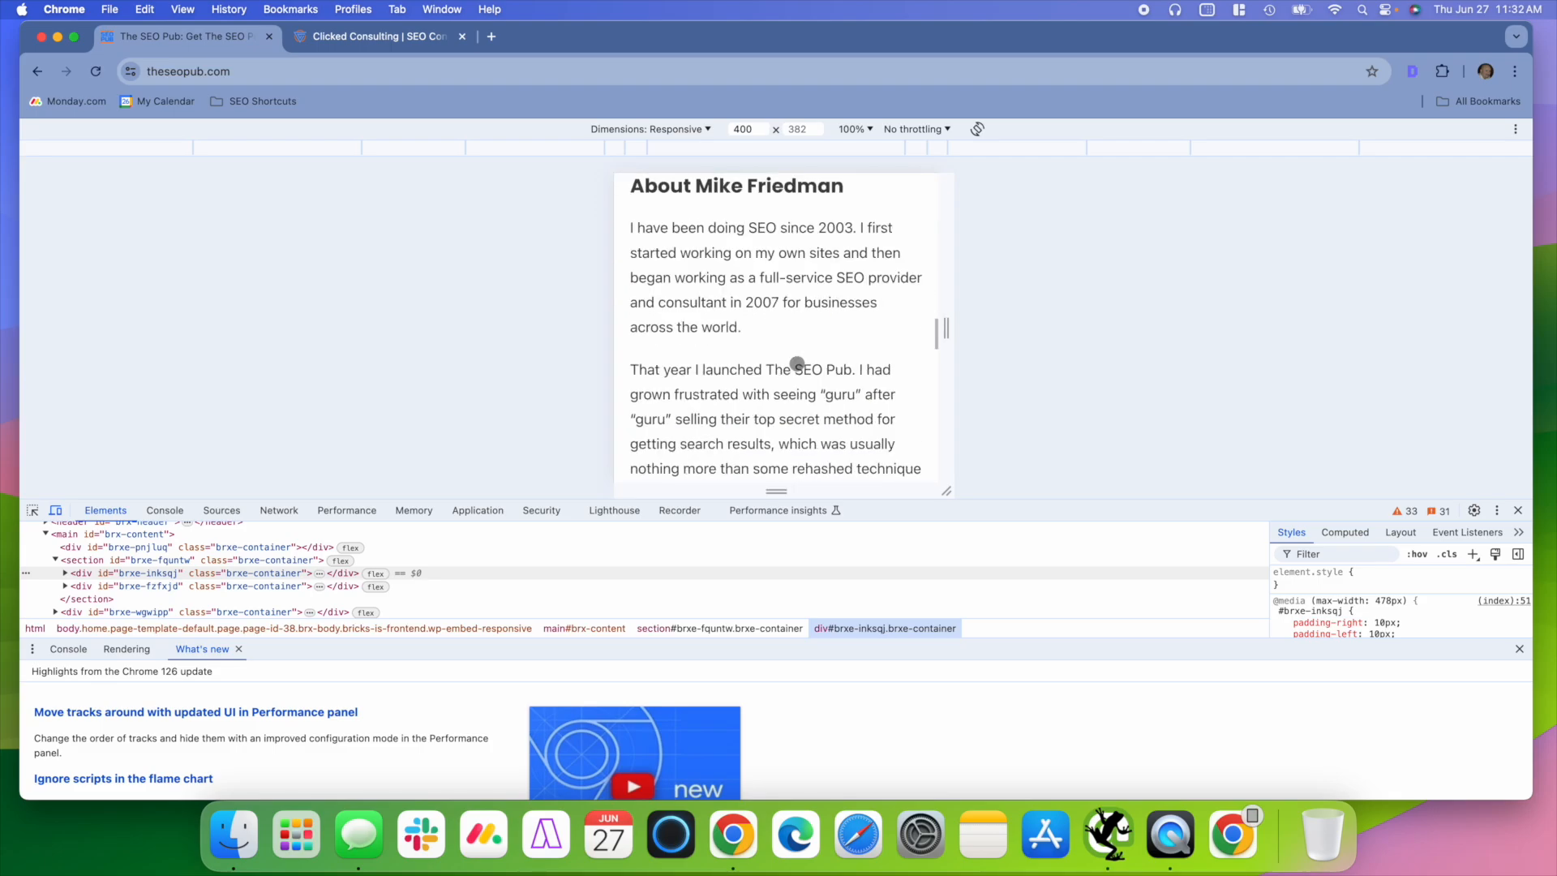
pyautogui.scroll(-3)
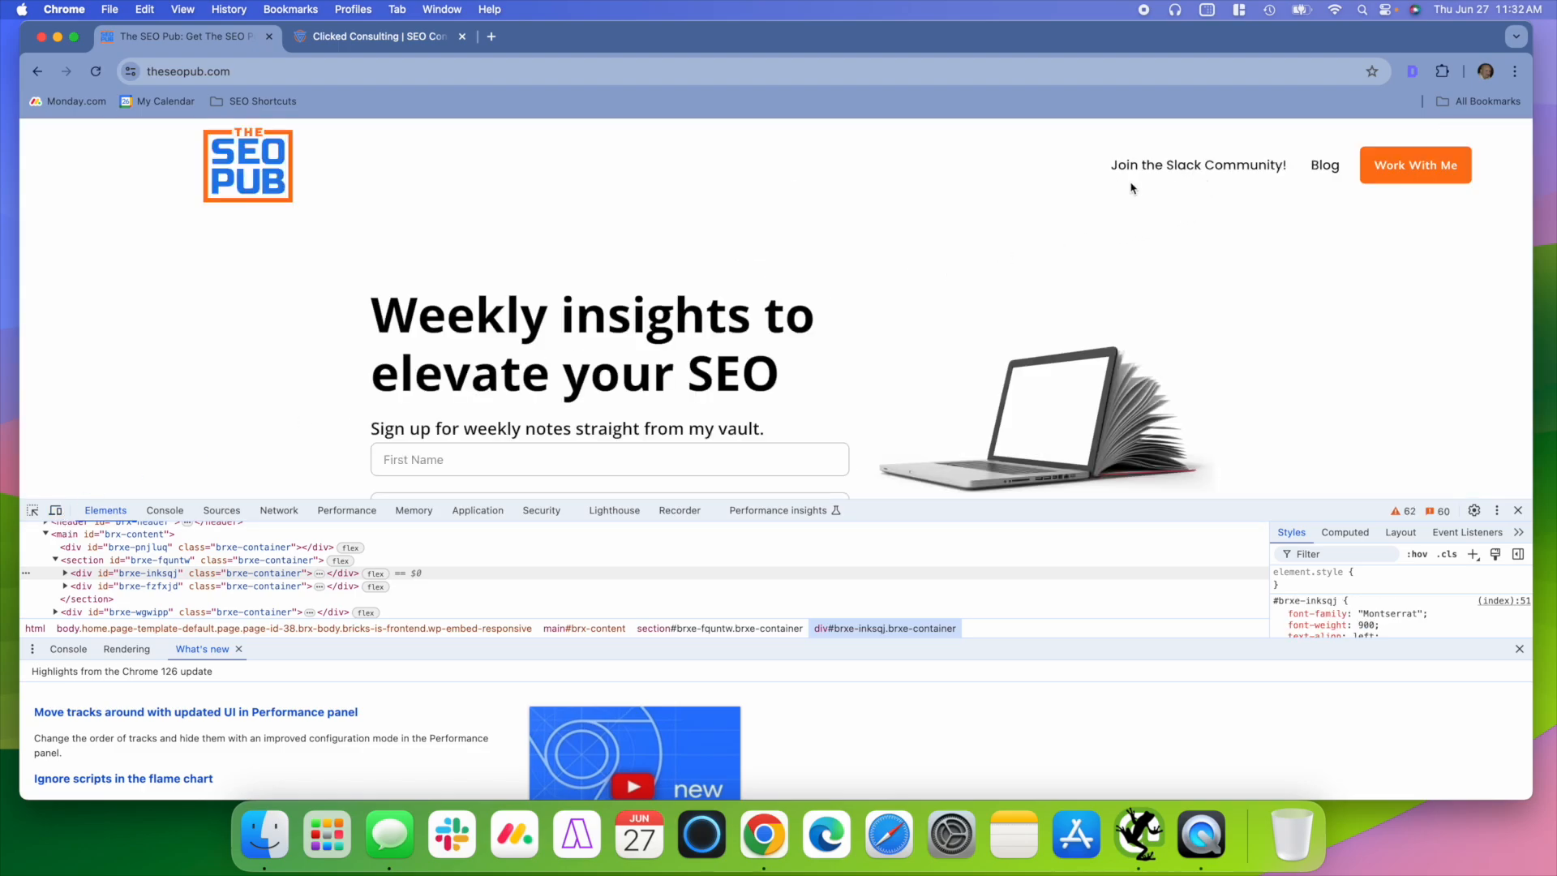
pyautogui.moveTo(1165, 170)
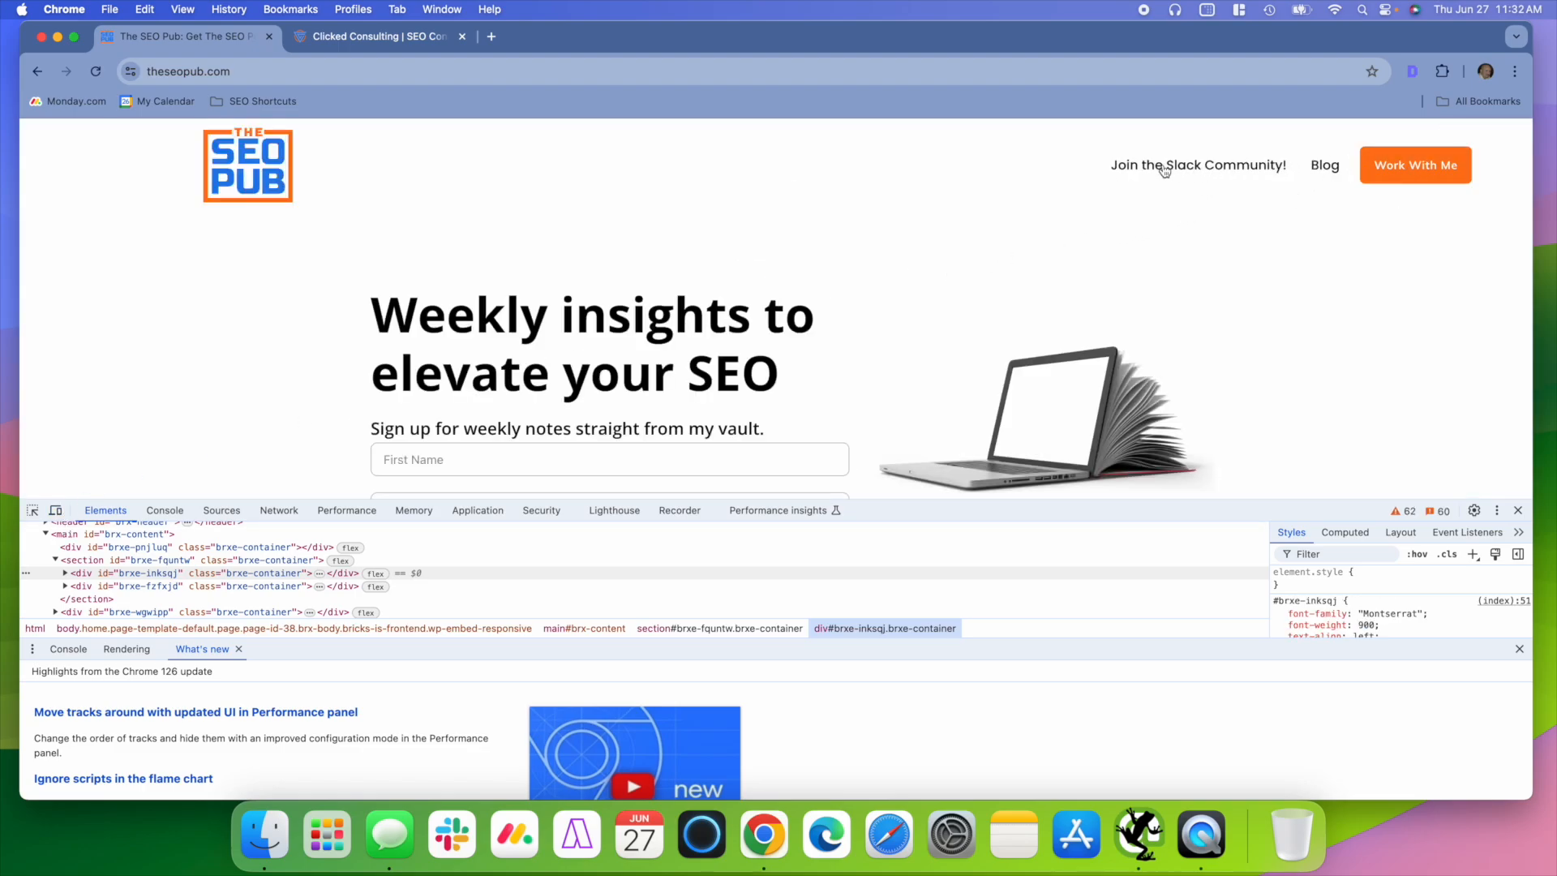
pyautogui.moveTo(1323, 179)
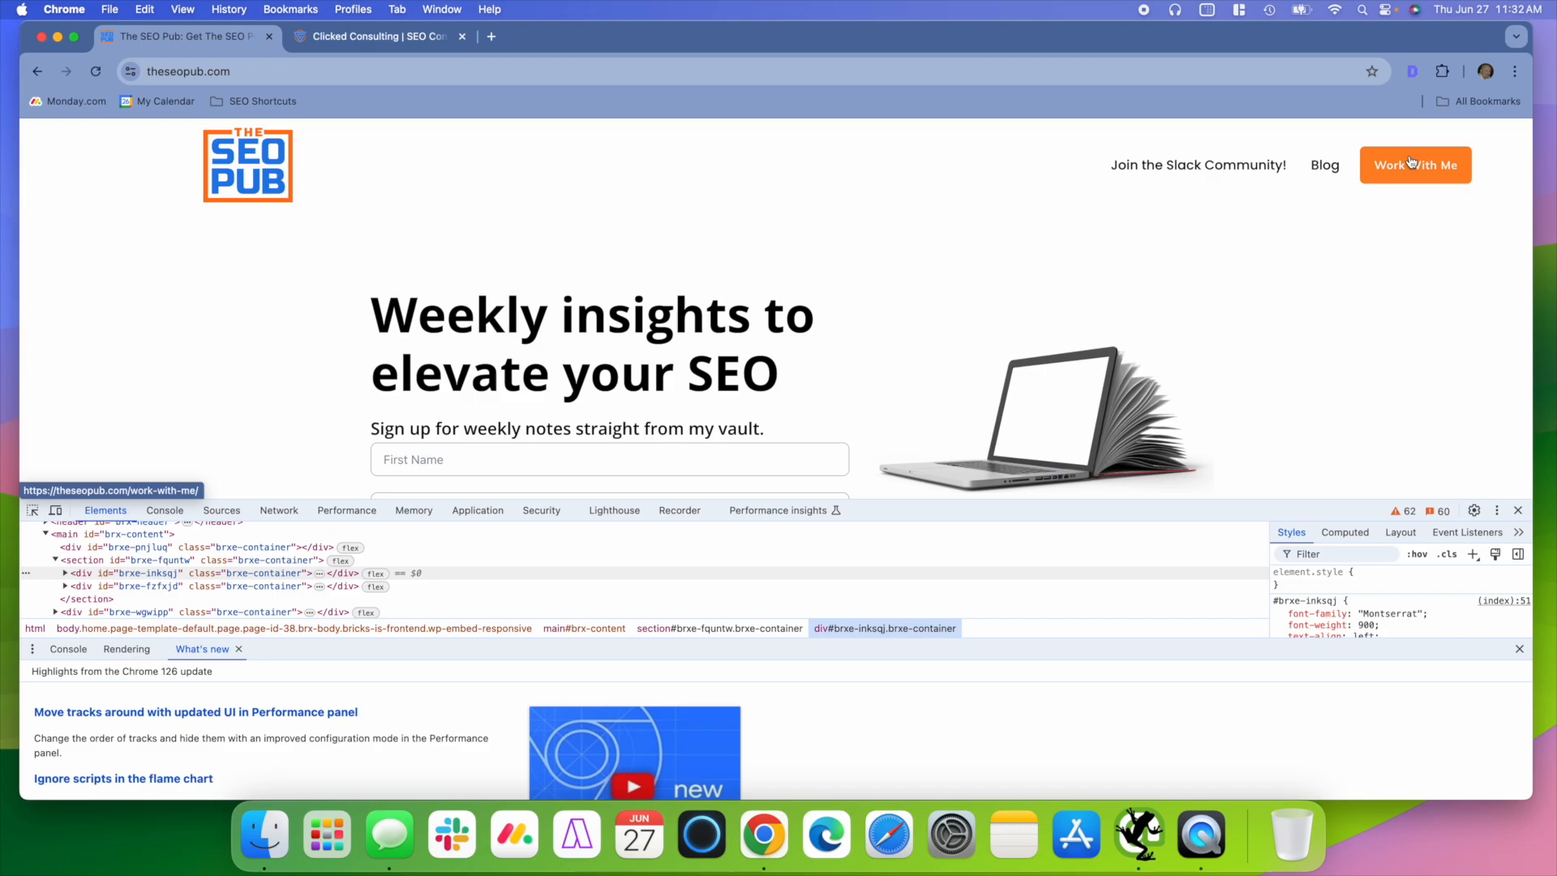
pyautogui.moveTo(185, 442)
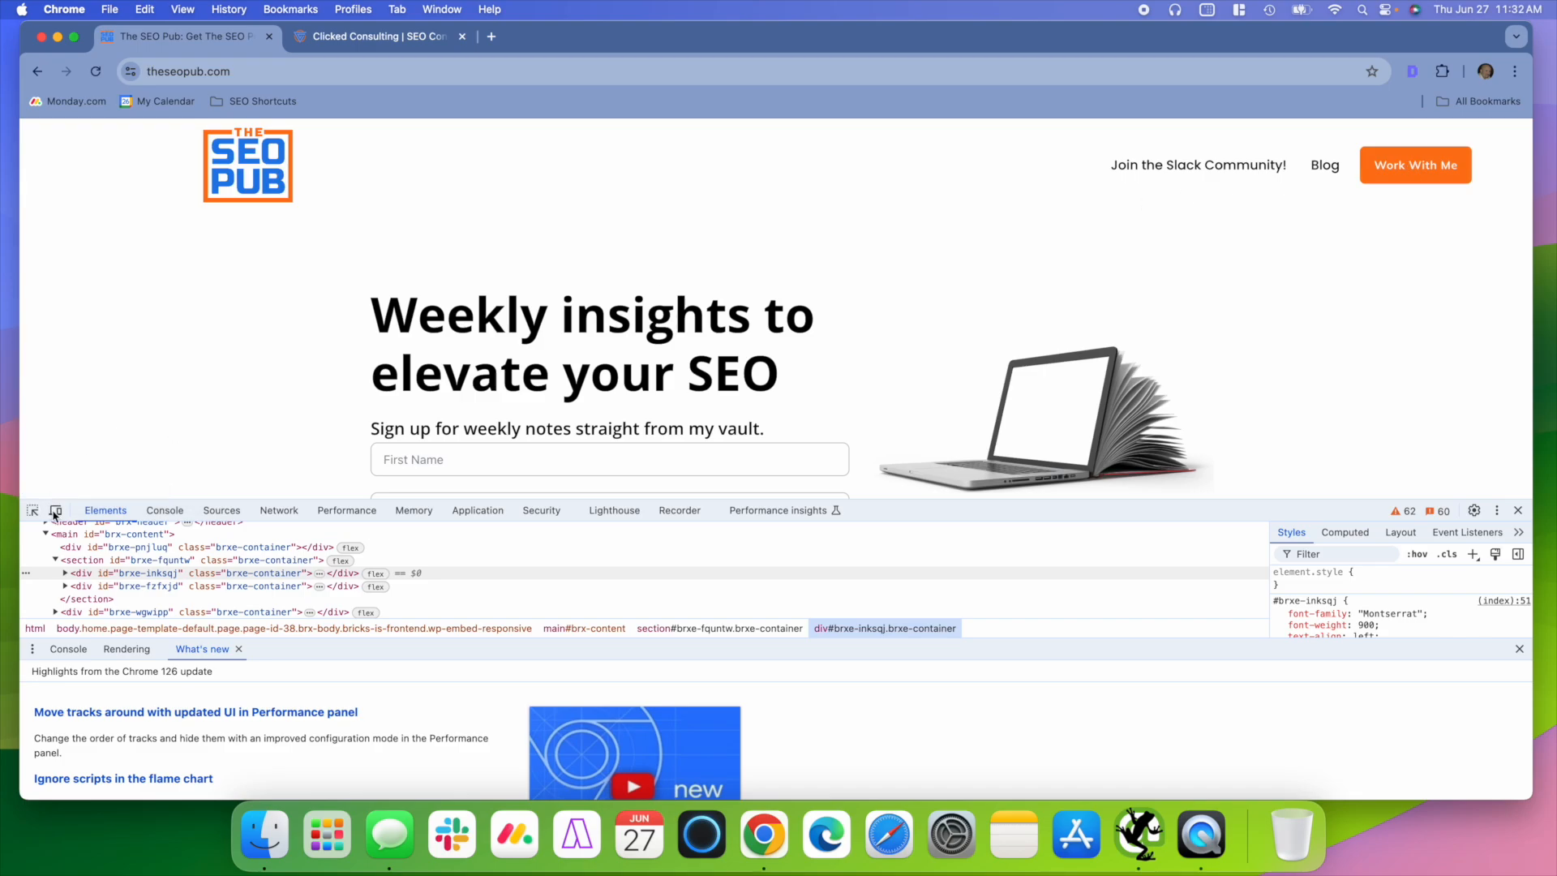
# Turn mobile emulation back on and scroll theseopub.com's mobile layout
pyautogui.click(56, 511)
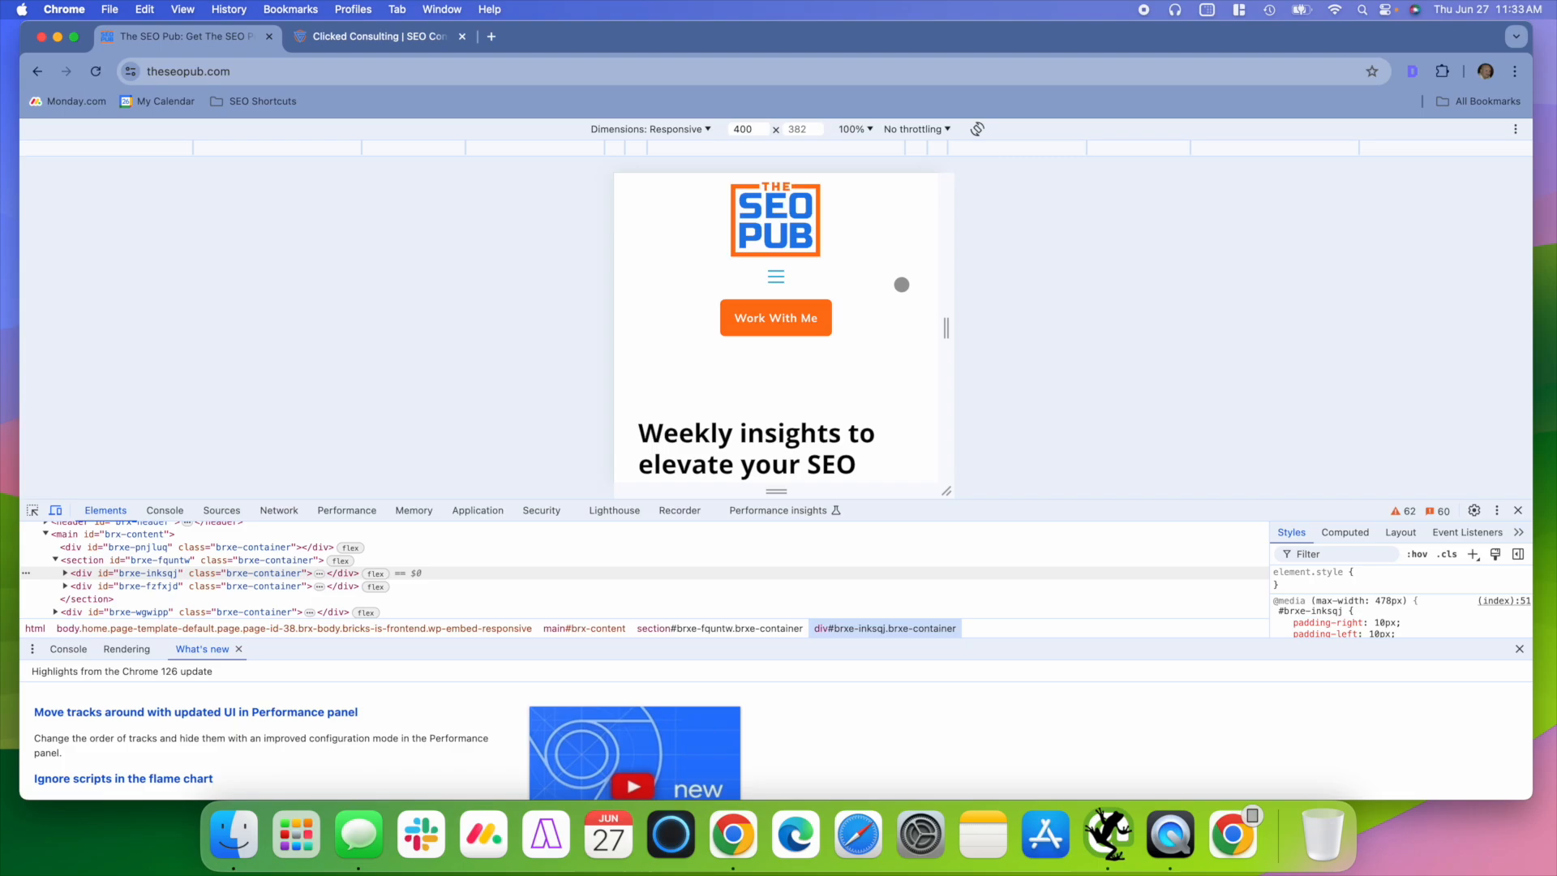
pyautogui.scroll(-3)
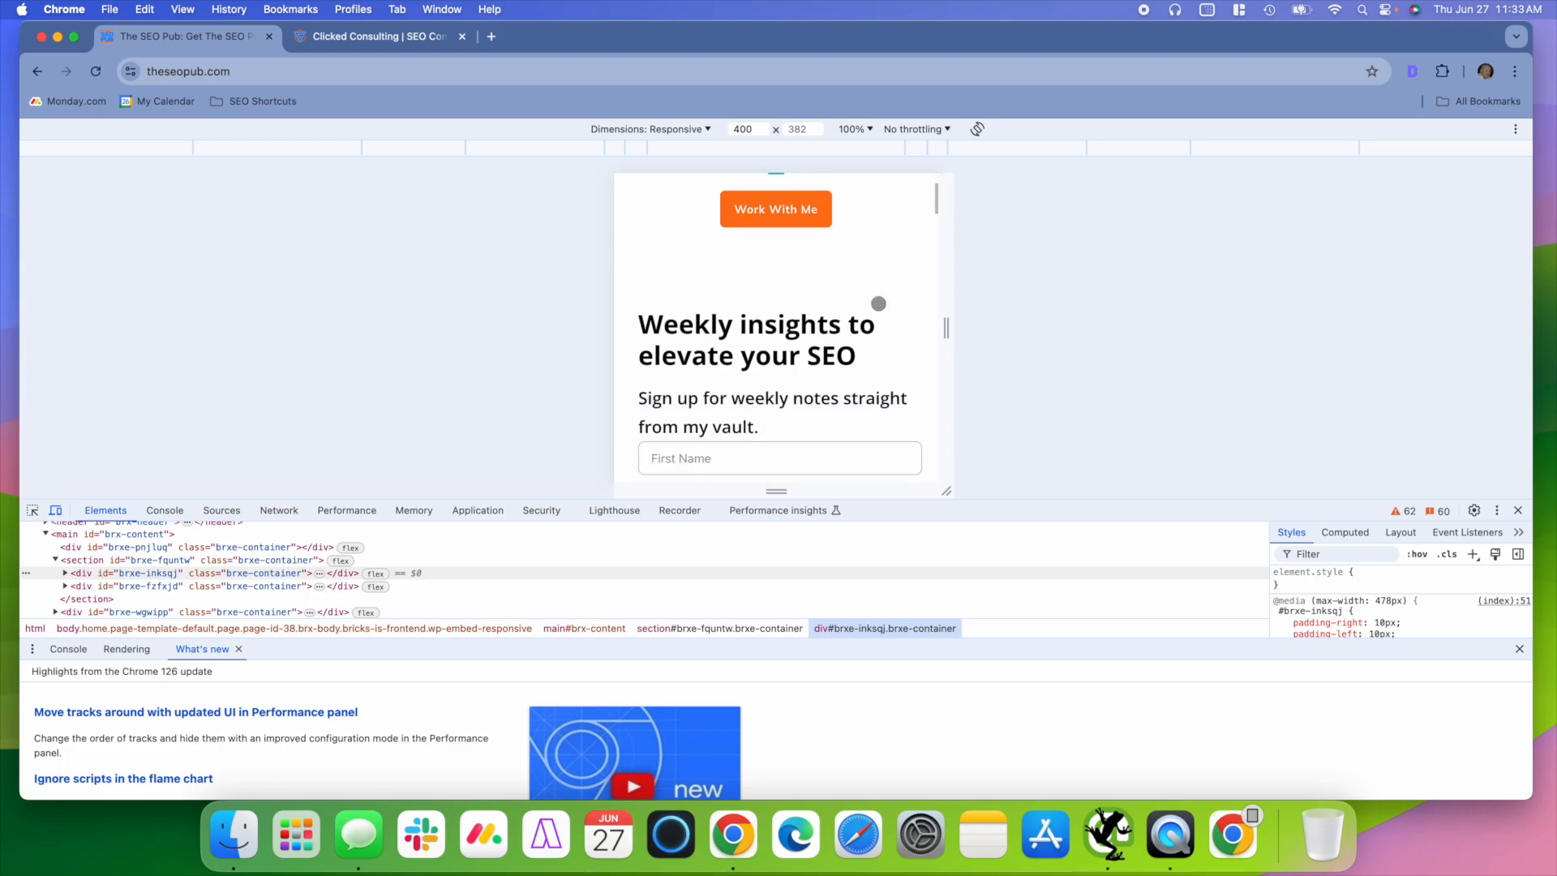
pyautogui.scroll(-3)
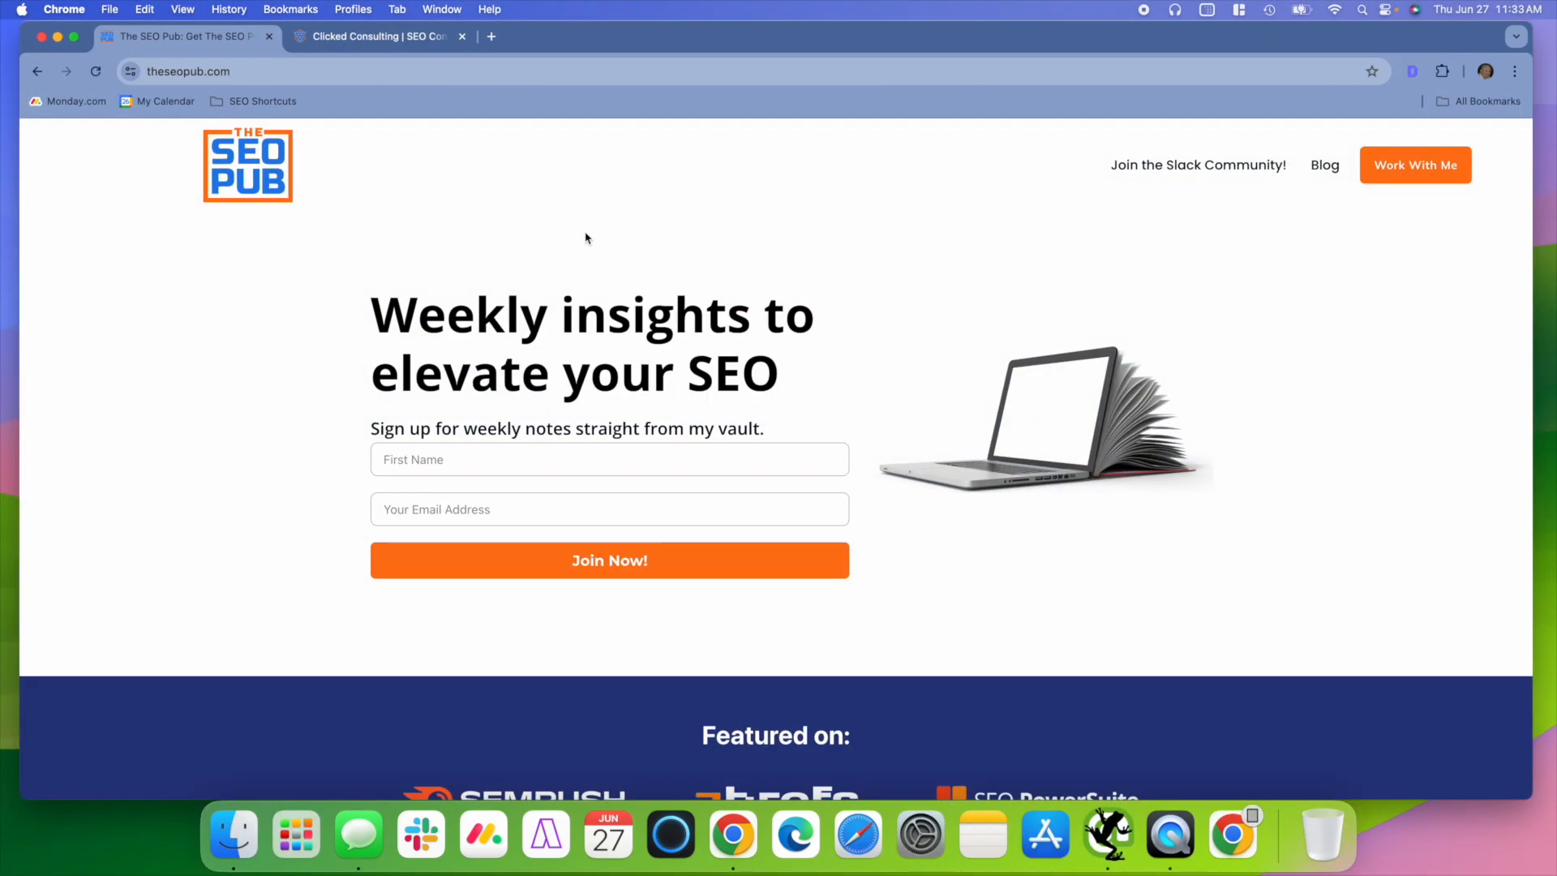
pyautogui.moveTo(588, 335)
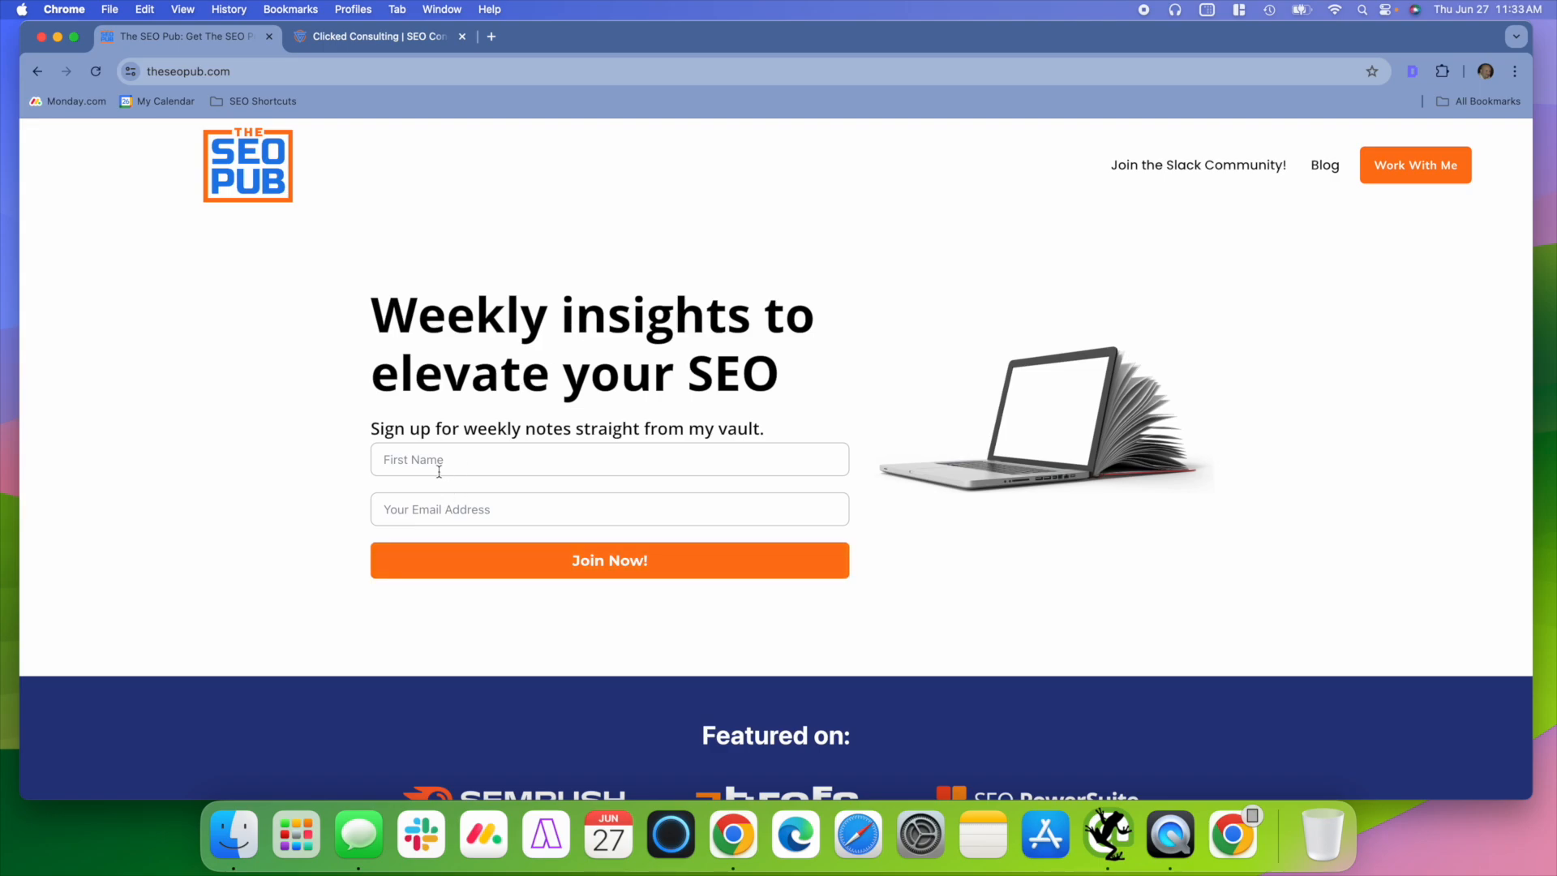
pyautogui.moveTo(589, 242)
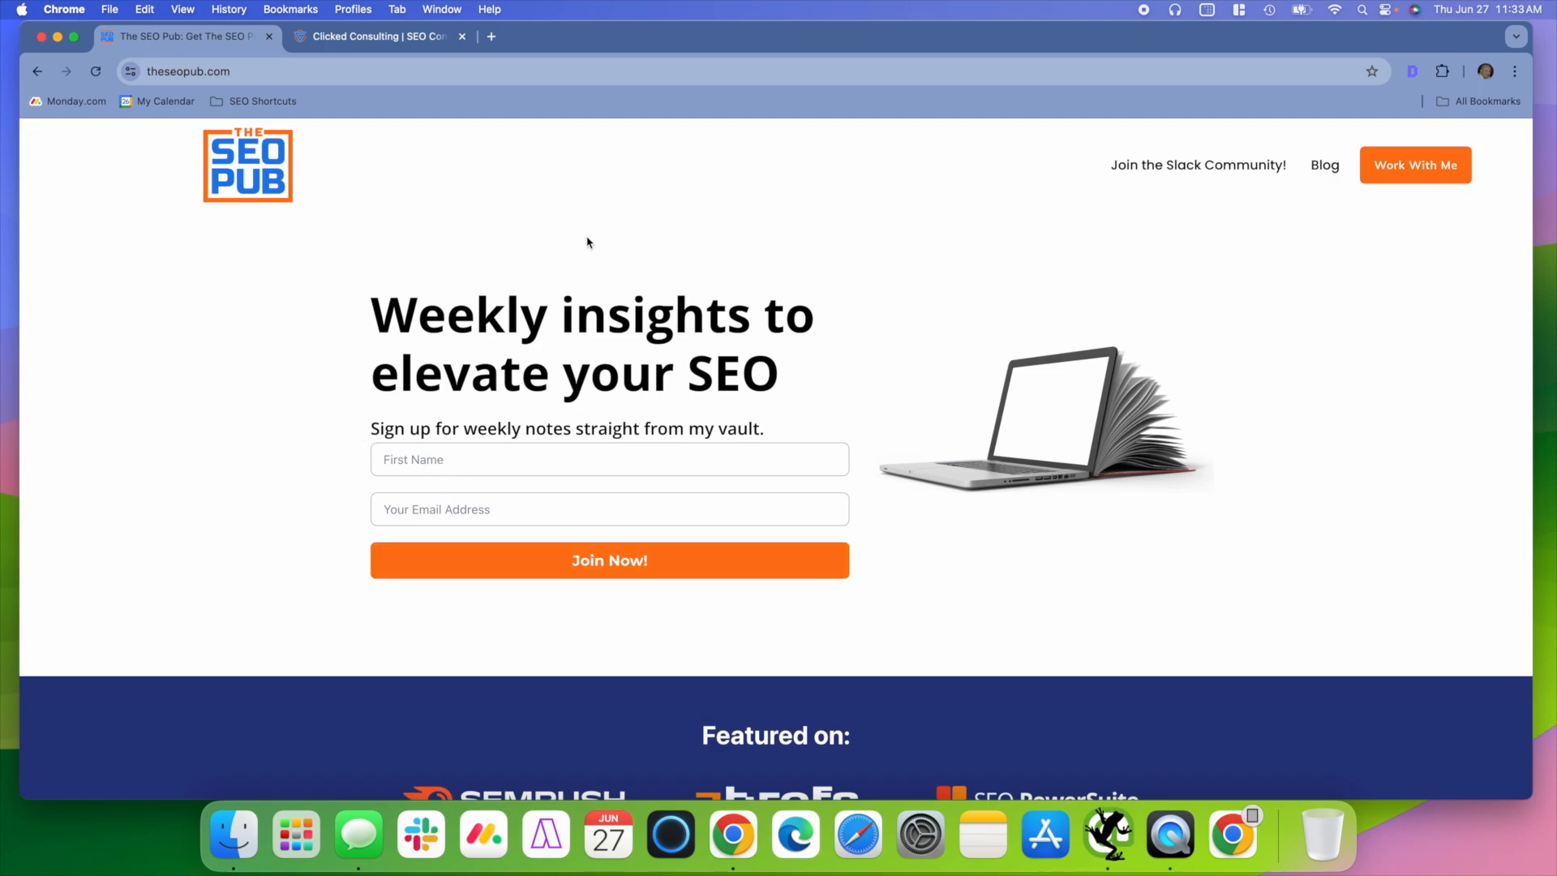